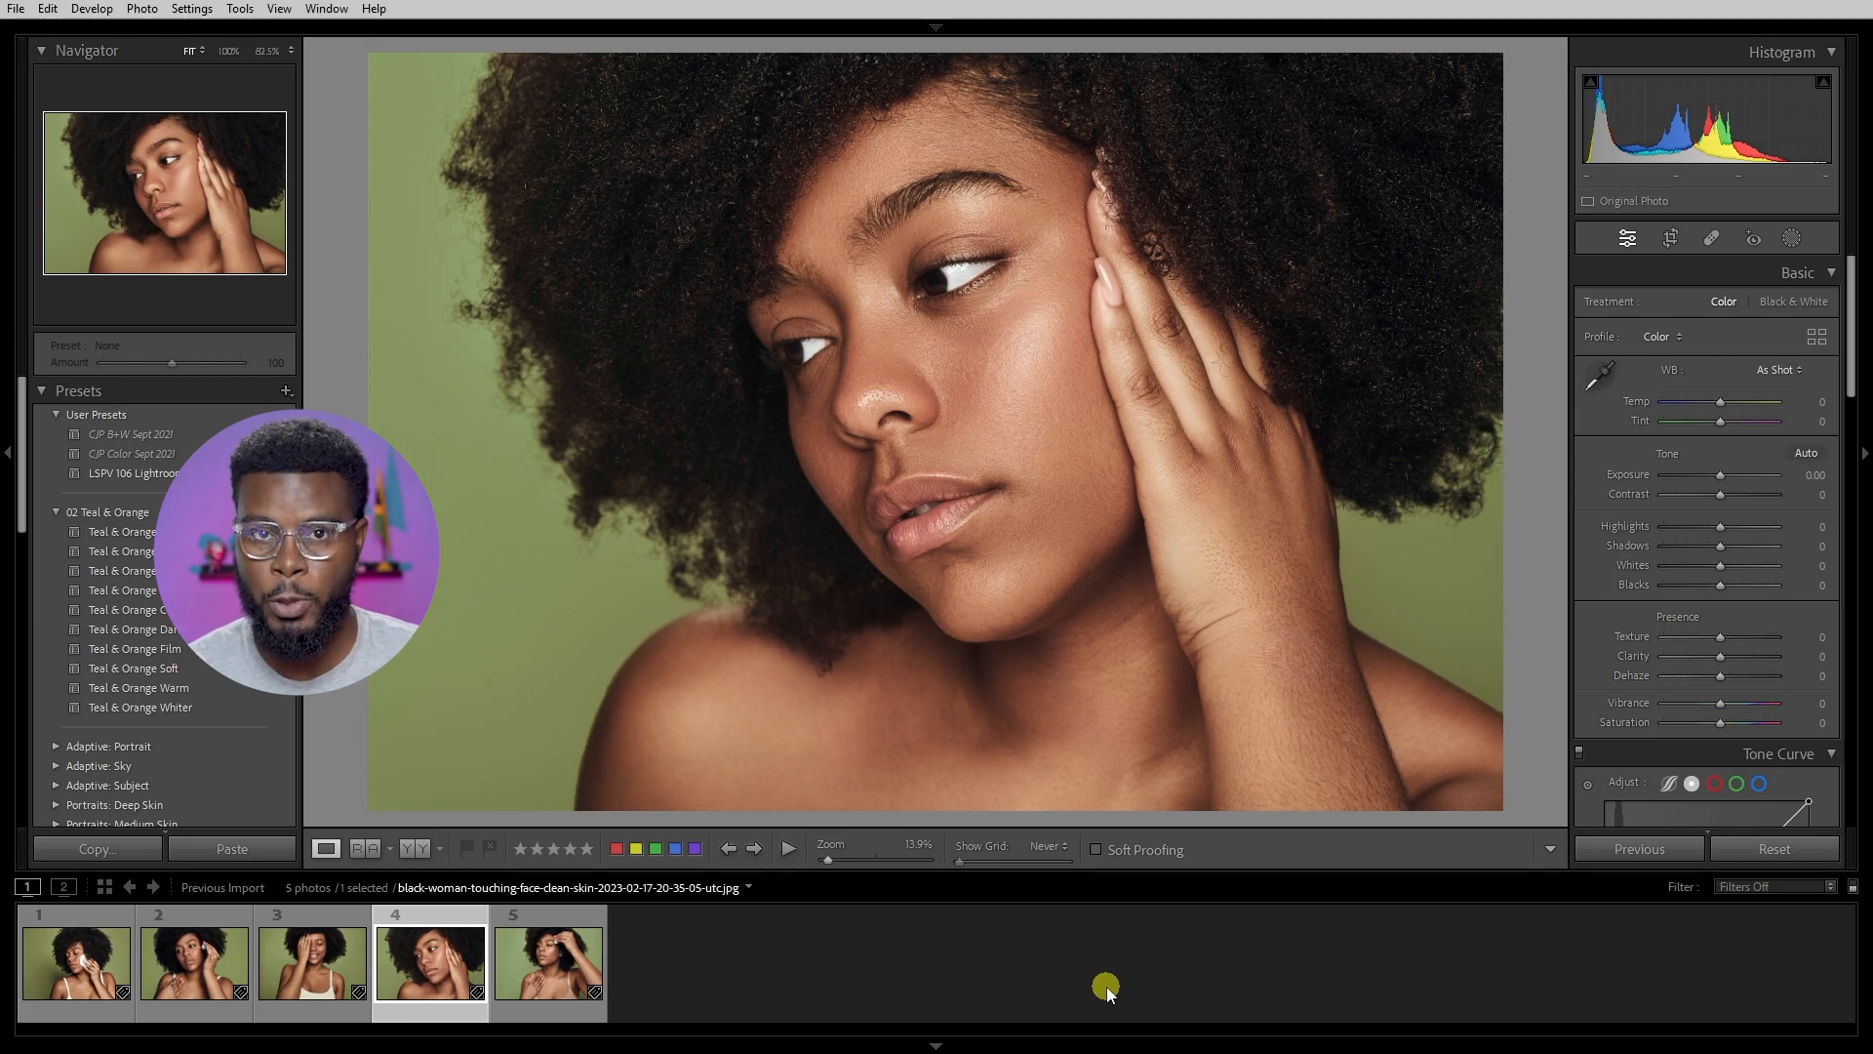
{"action": "mouse_move", "coordinate": [666, 974]}
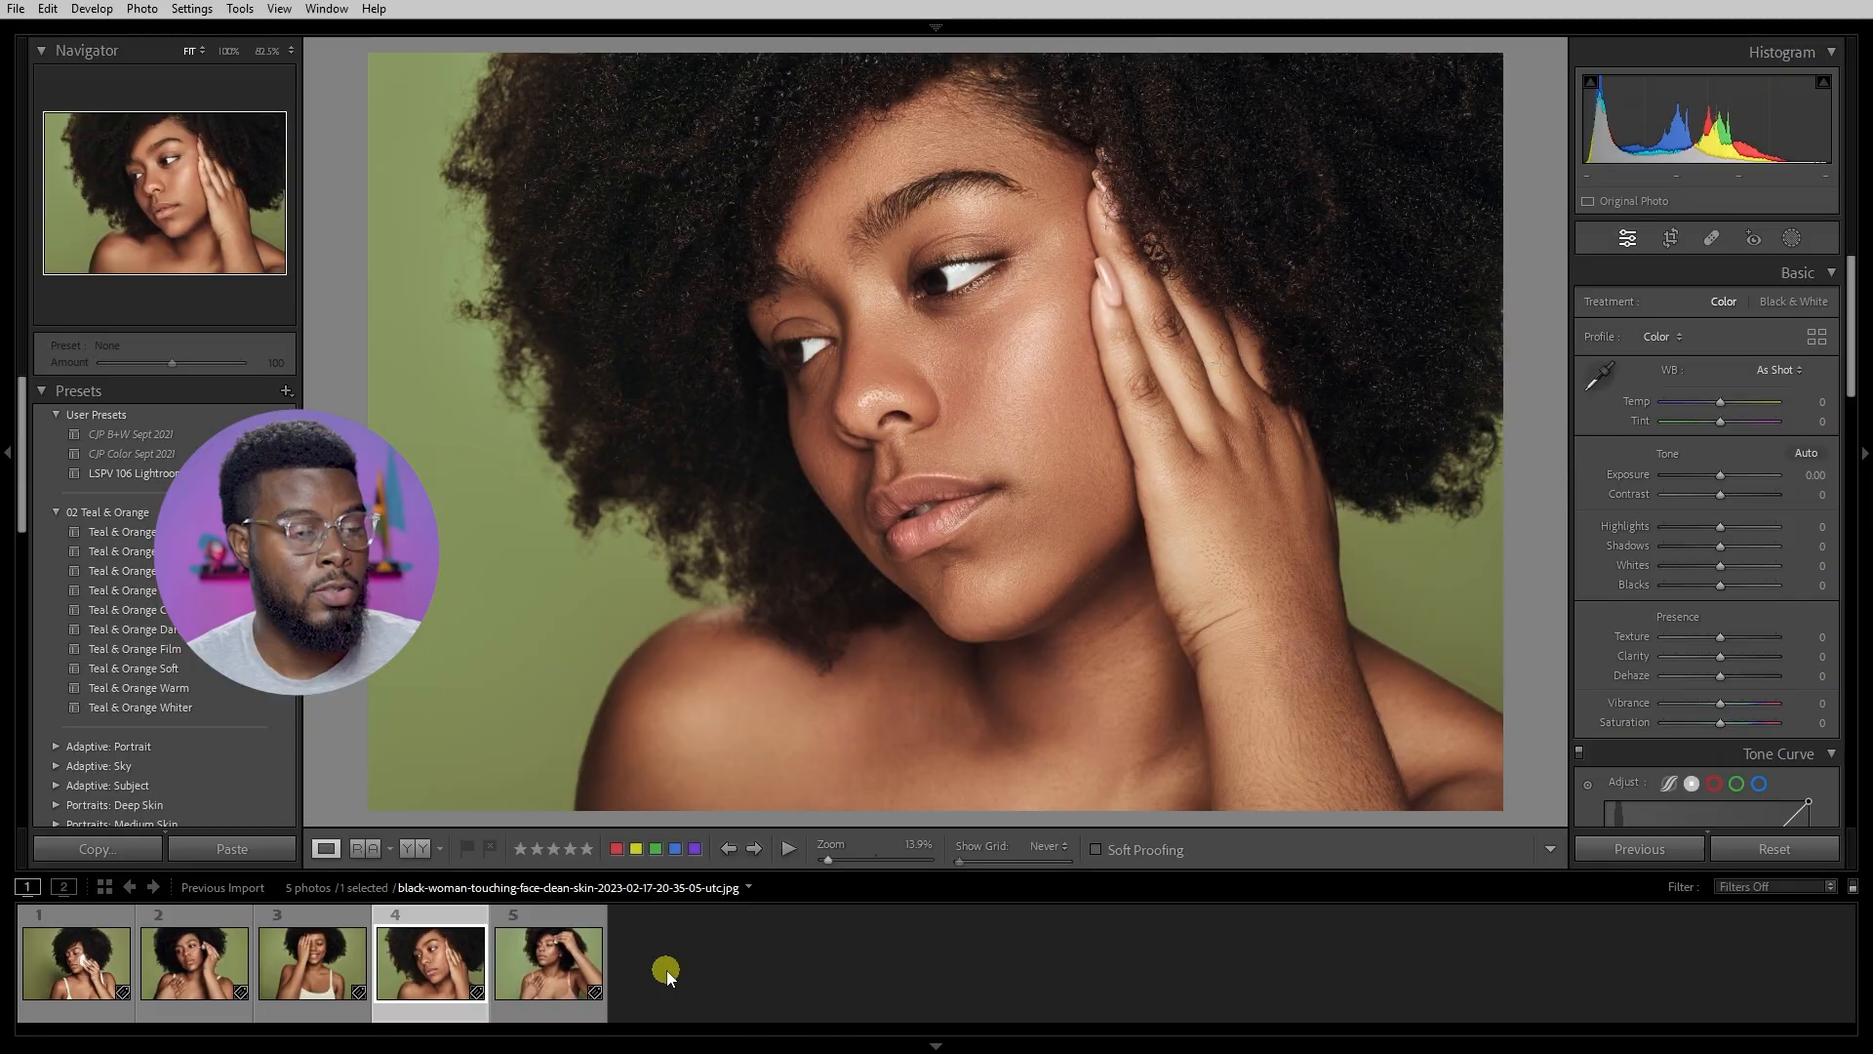
{"action": "mouse_move", "coordinate": [676, 960]}
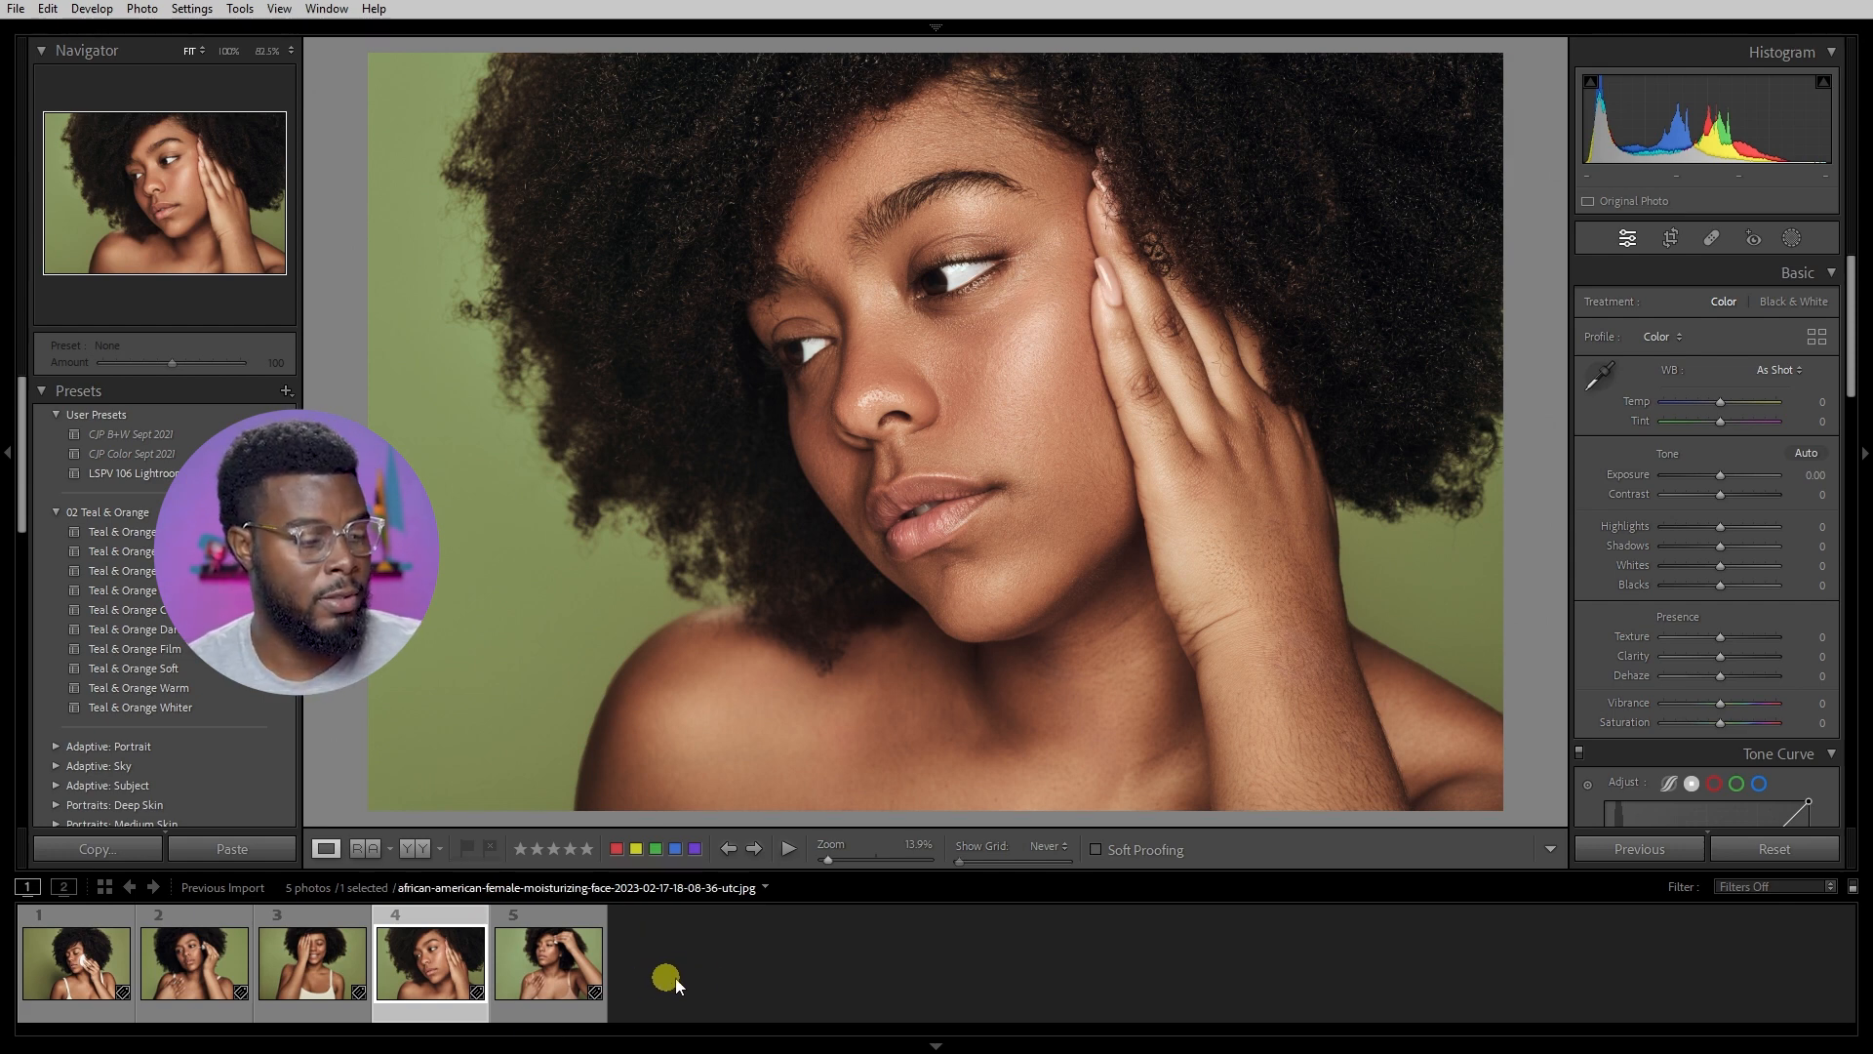
Step: Select all five portraits in the filmstrip and open the Export dialog
{"action": "left_click", "coordinate": [548, 964]}
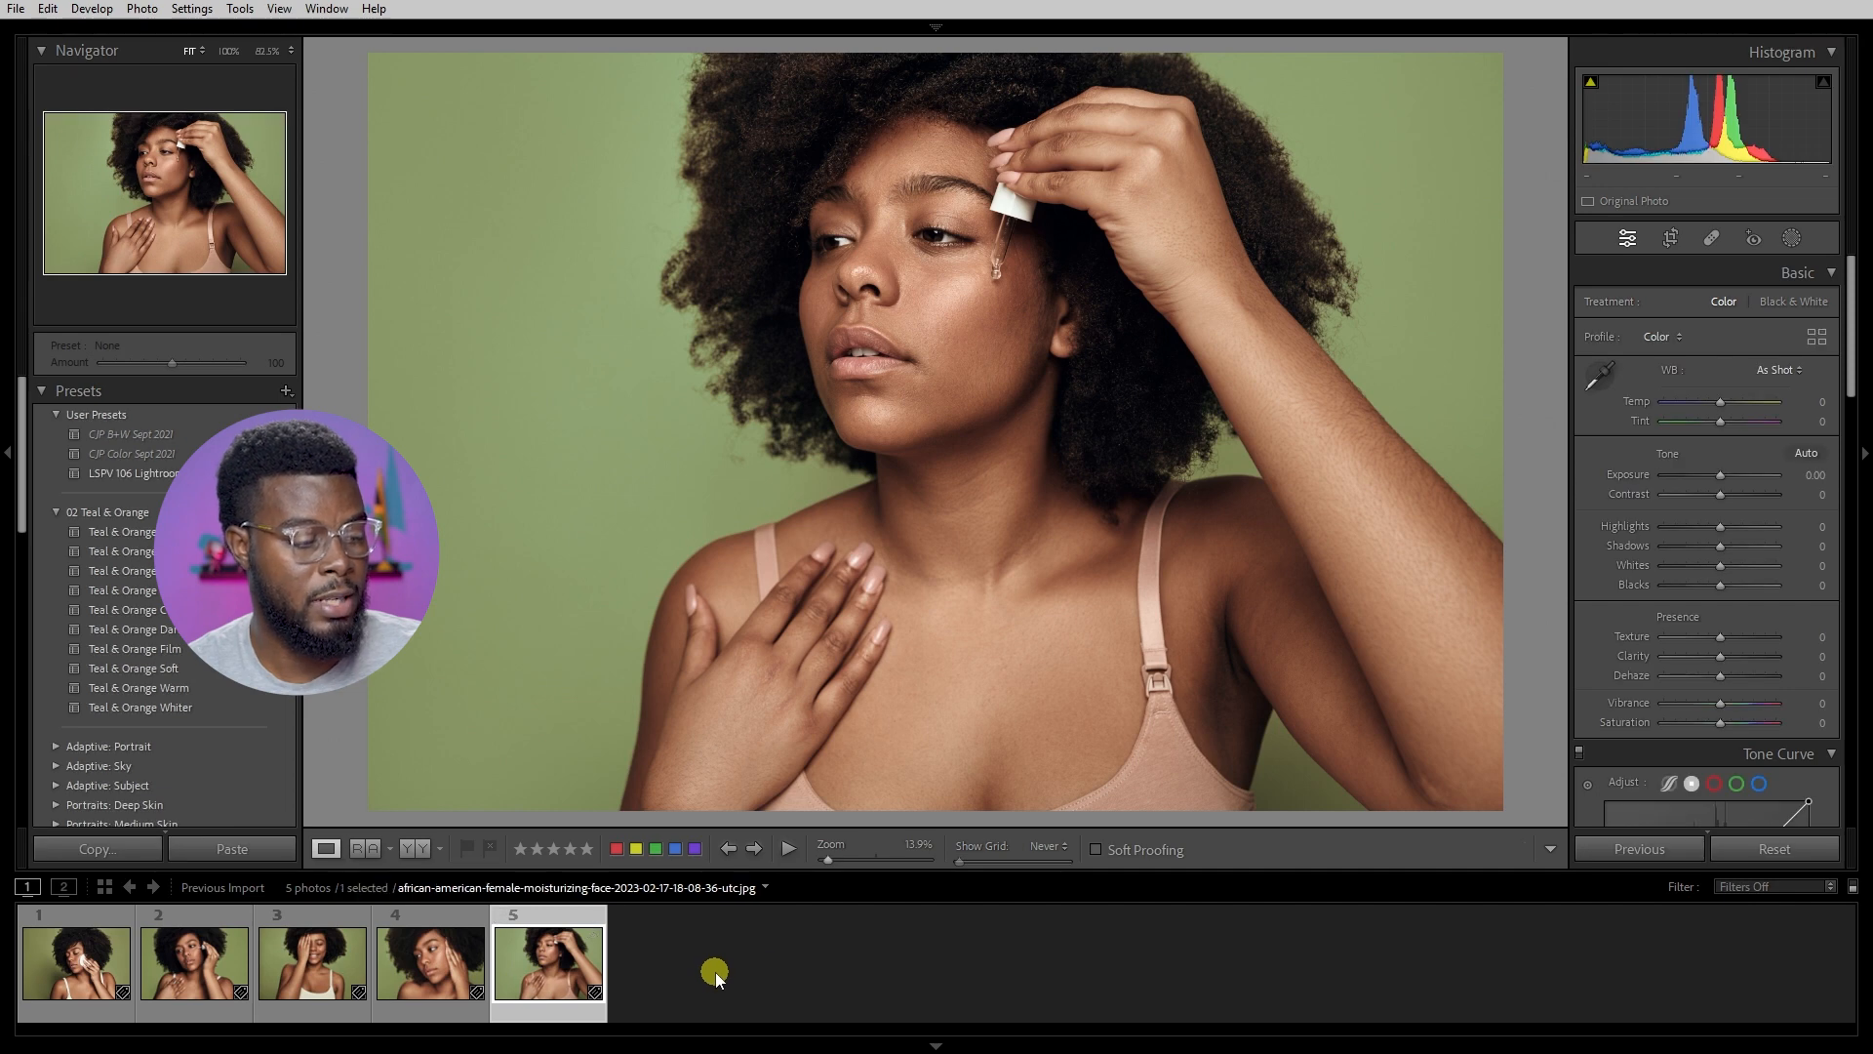
{"action": "key", "text": "ctrl+a"}
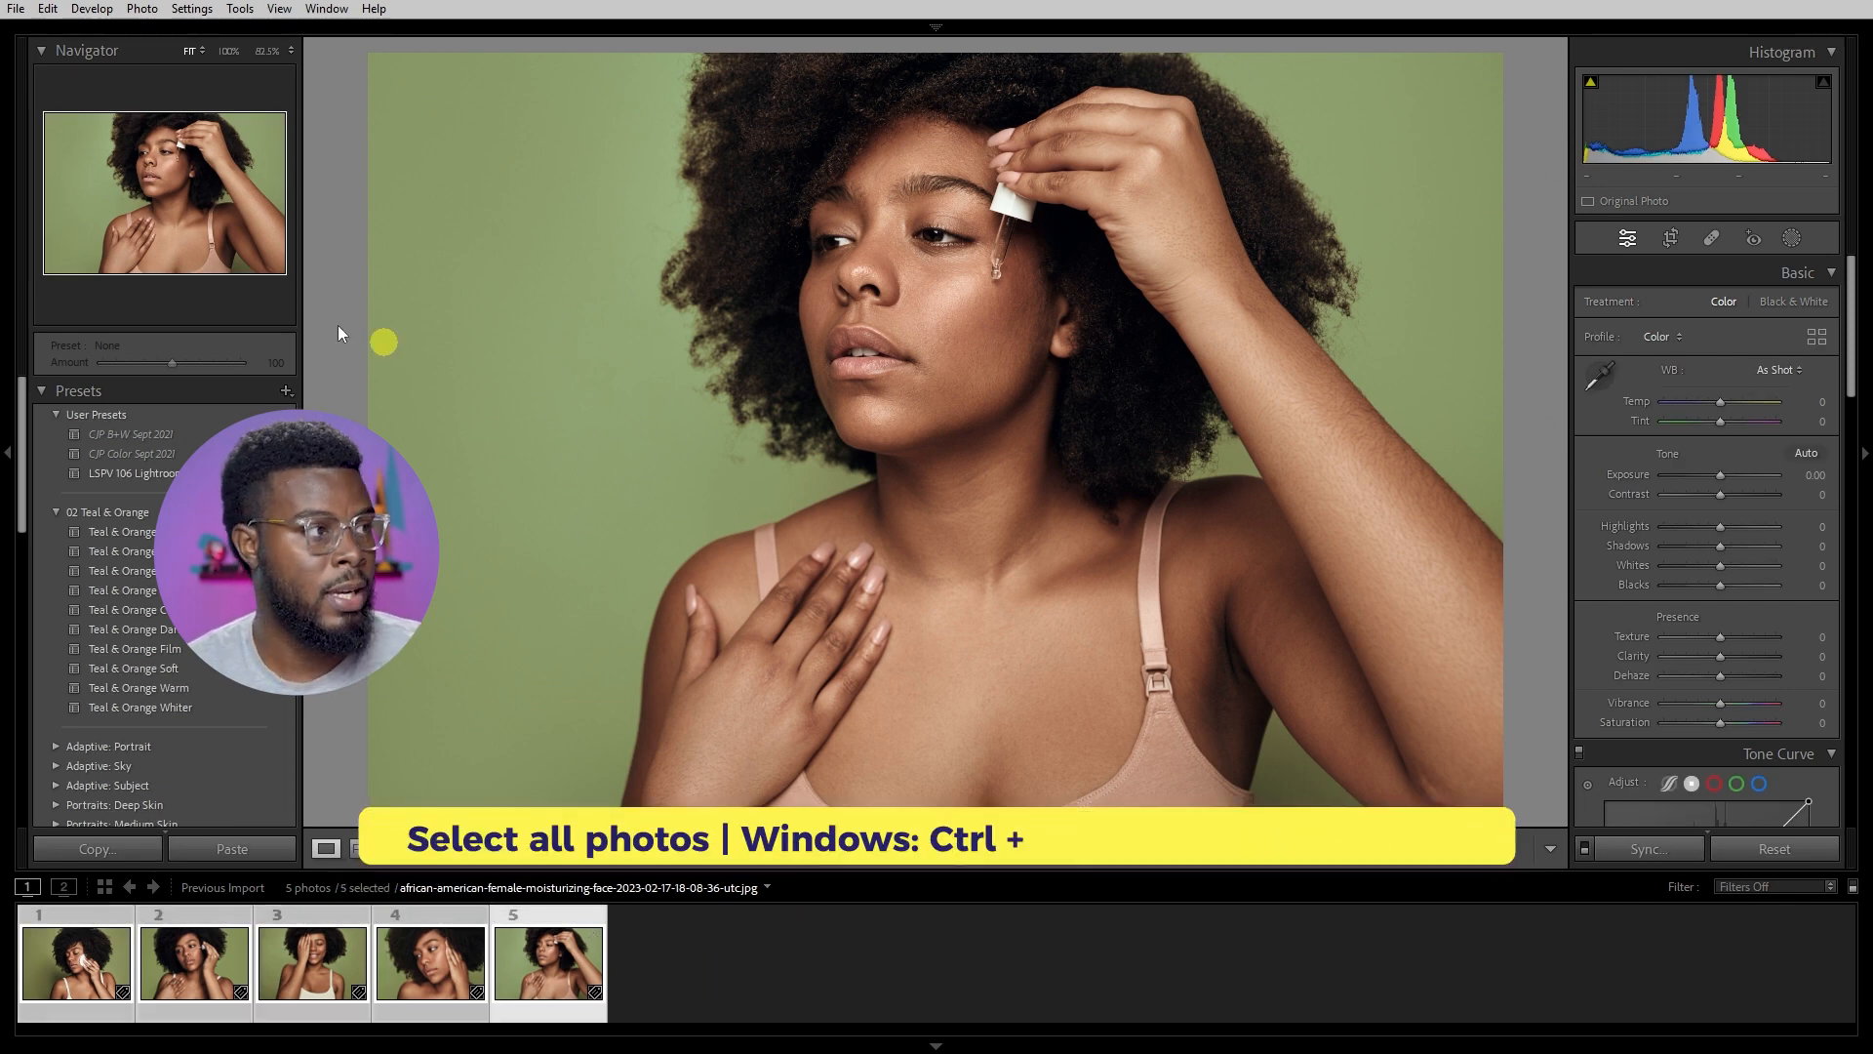
{"action": "left_click", "coordinate": [15, 8]}
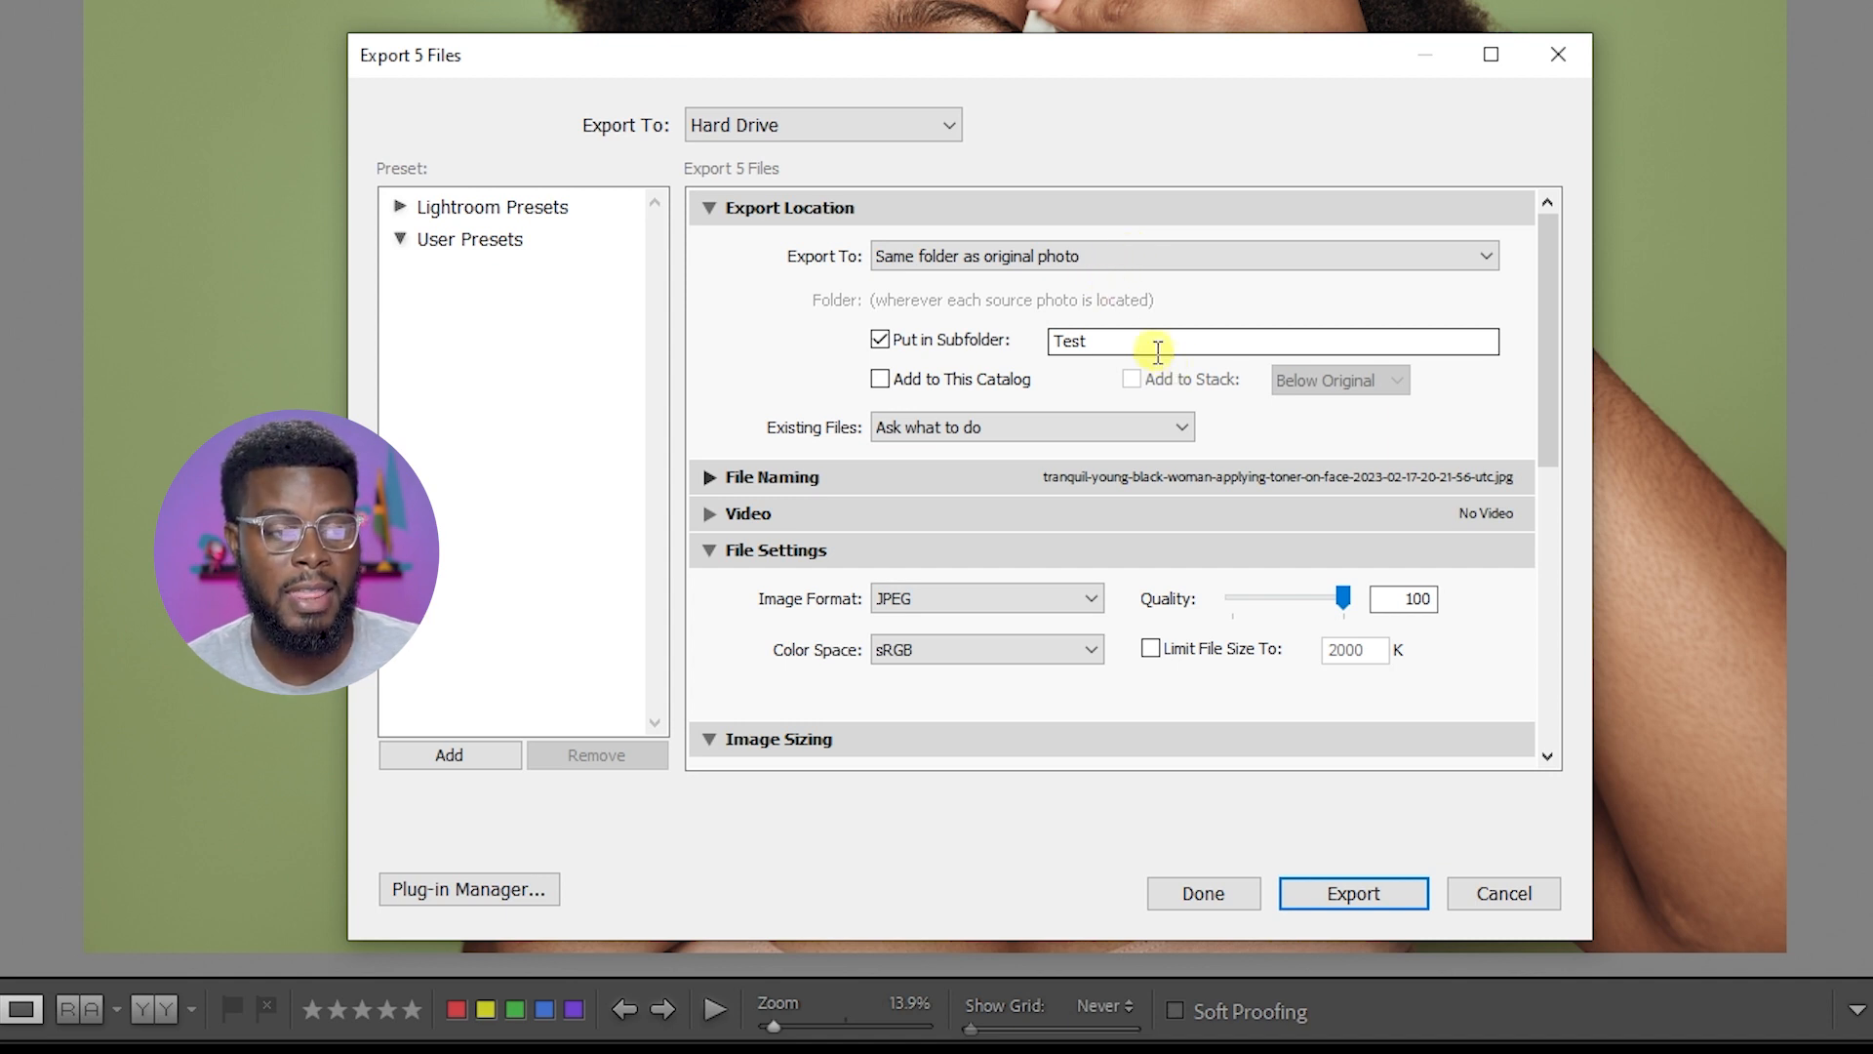
Step: Set the export subfolder to 'Lr Edits' and turn on renaming of exported files
{"action": "type", "text": "L"}
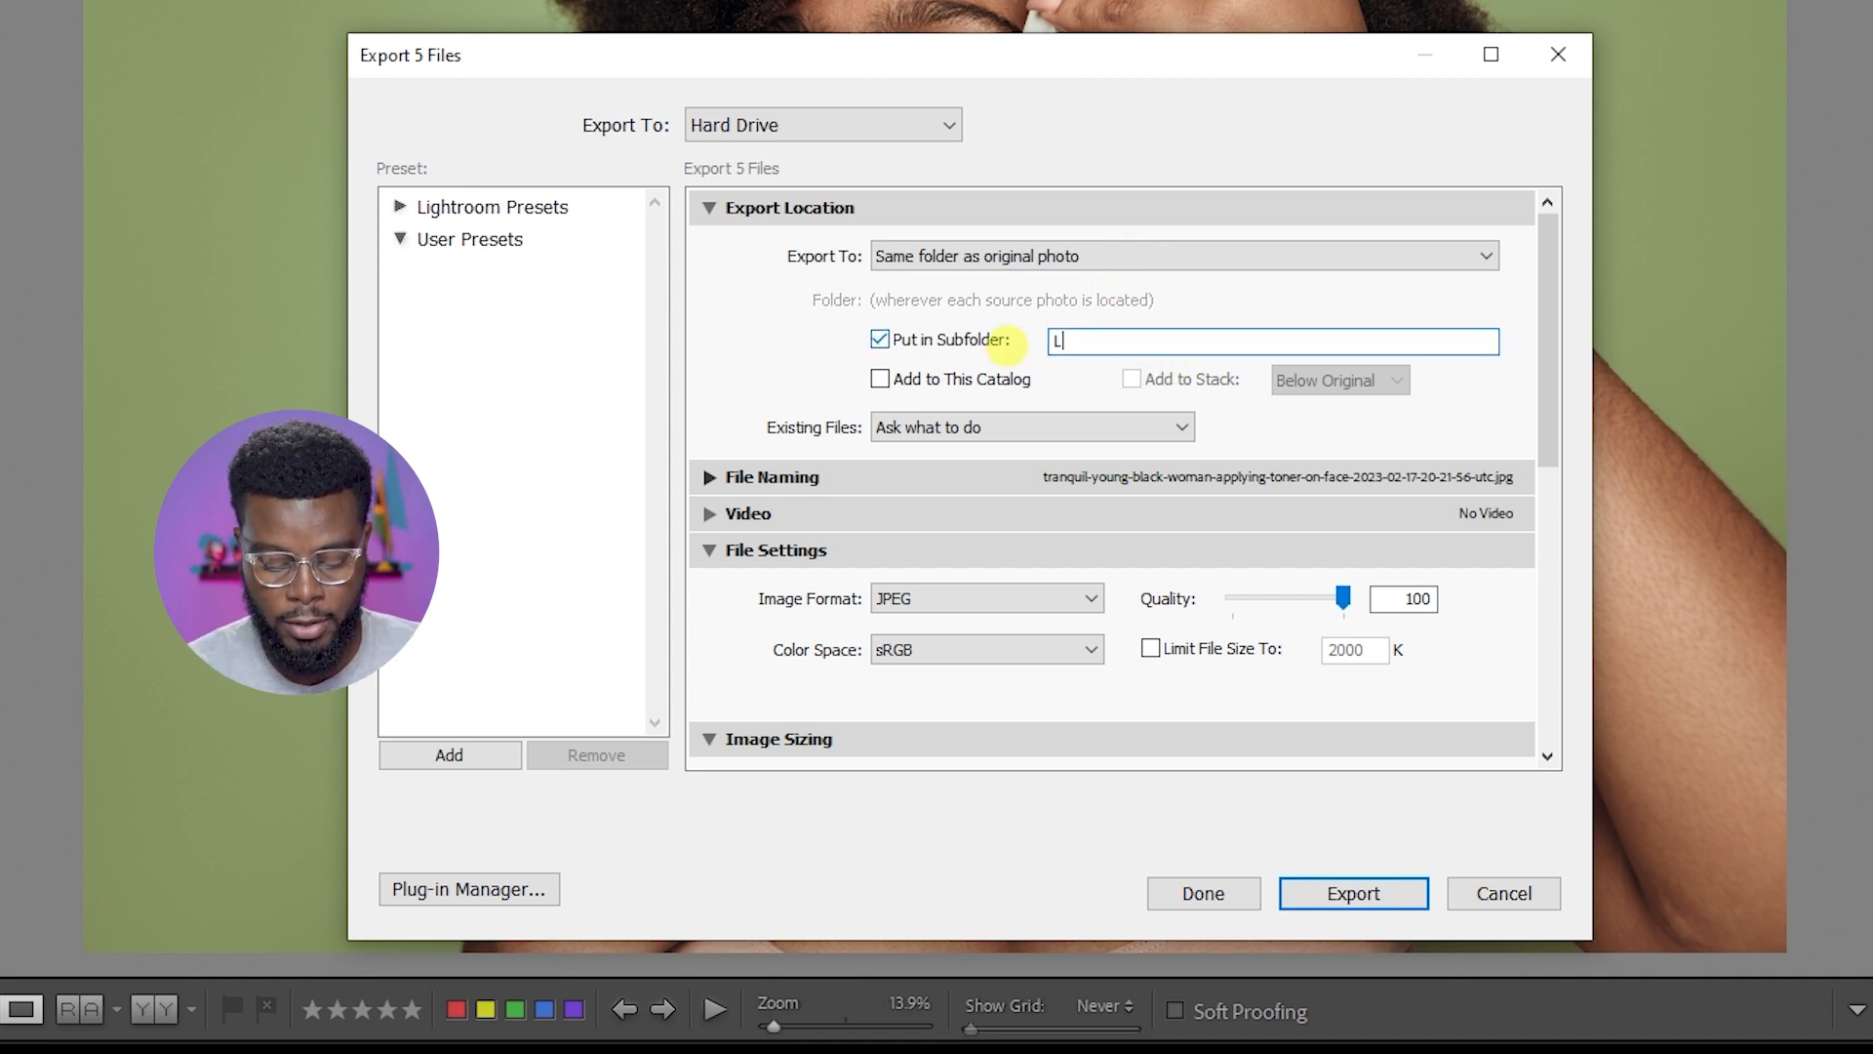
{"action": "type", "text": "r Edits"}
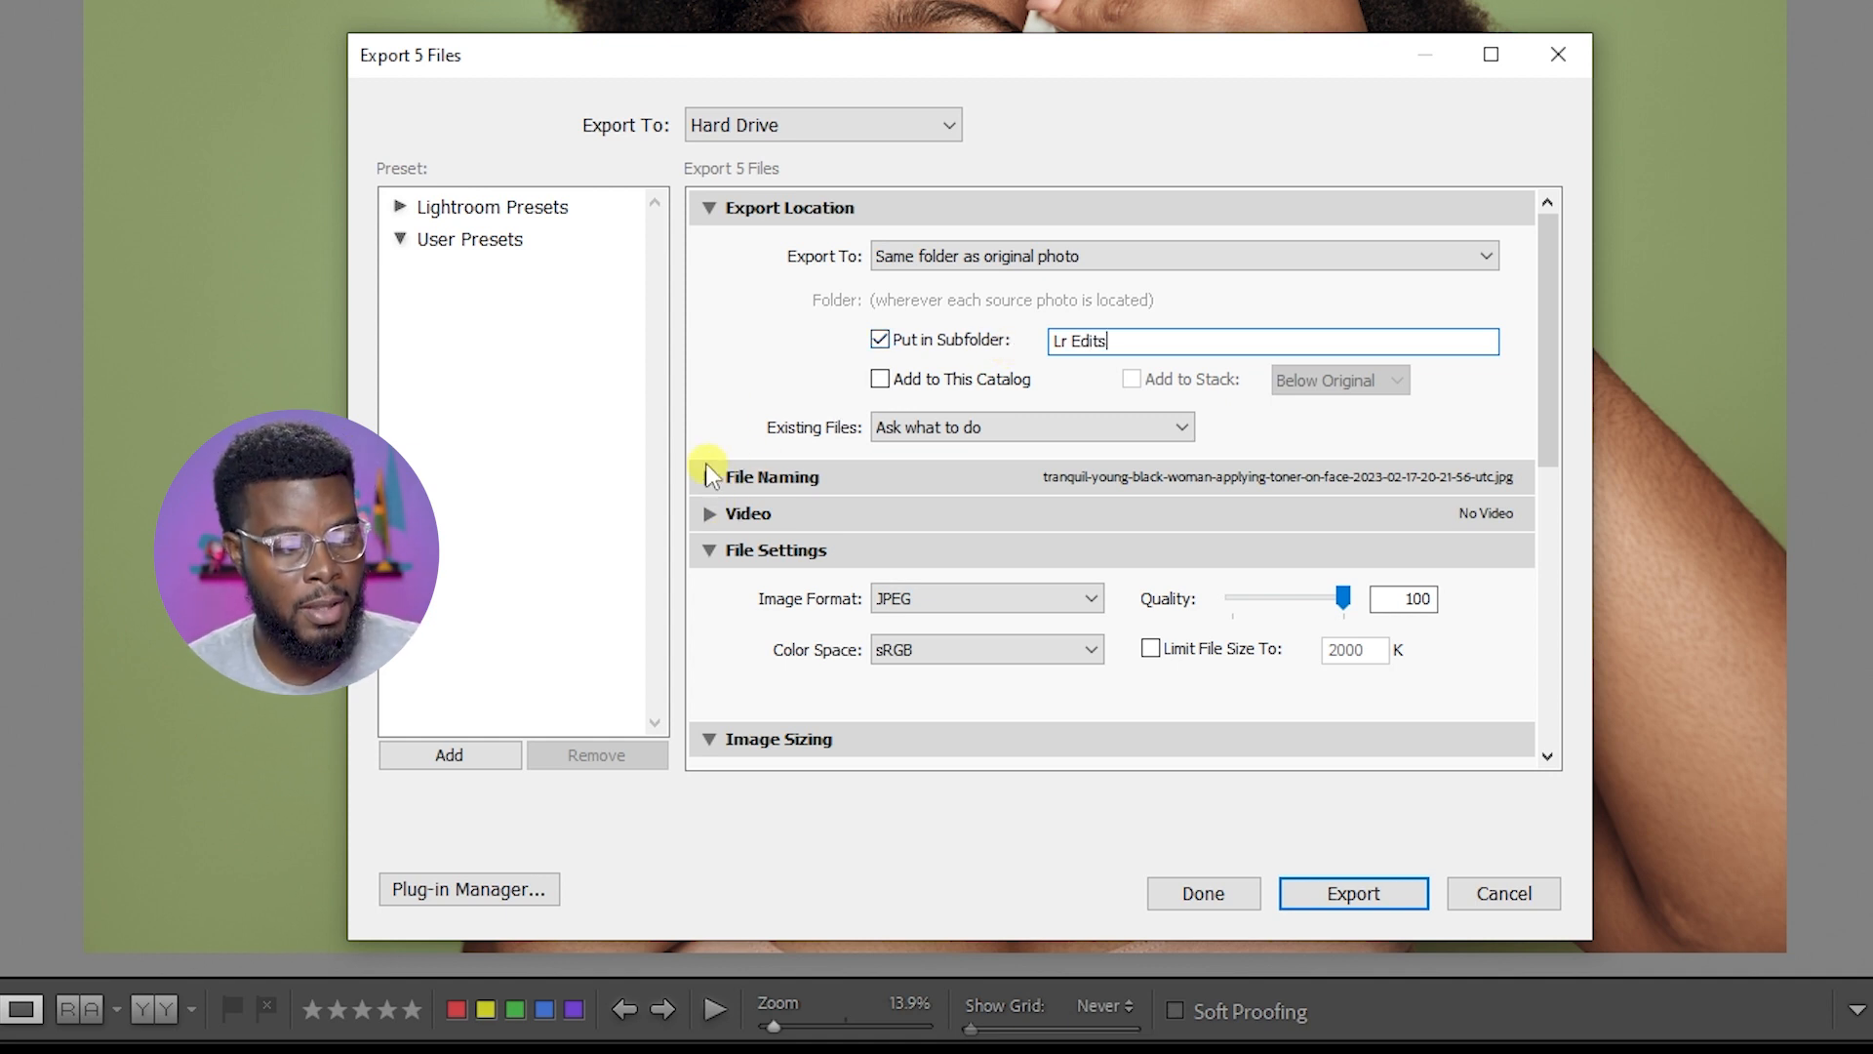
{"action": "left_click", "coordinate": [709, 477]}
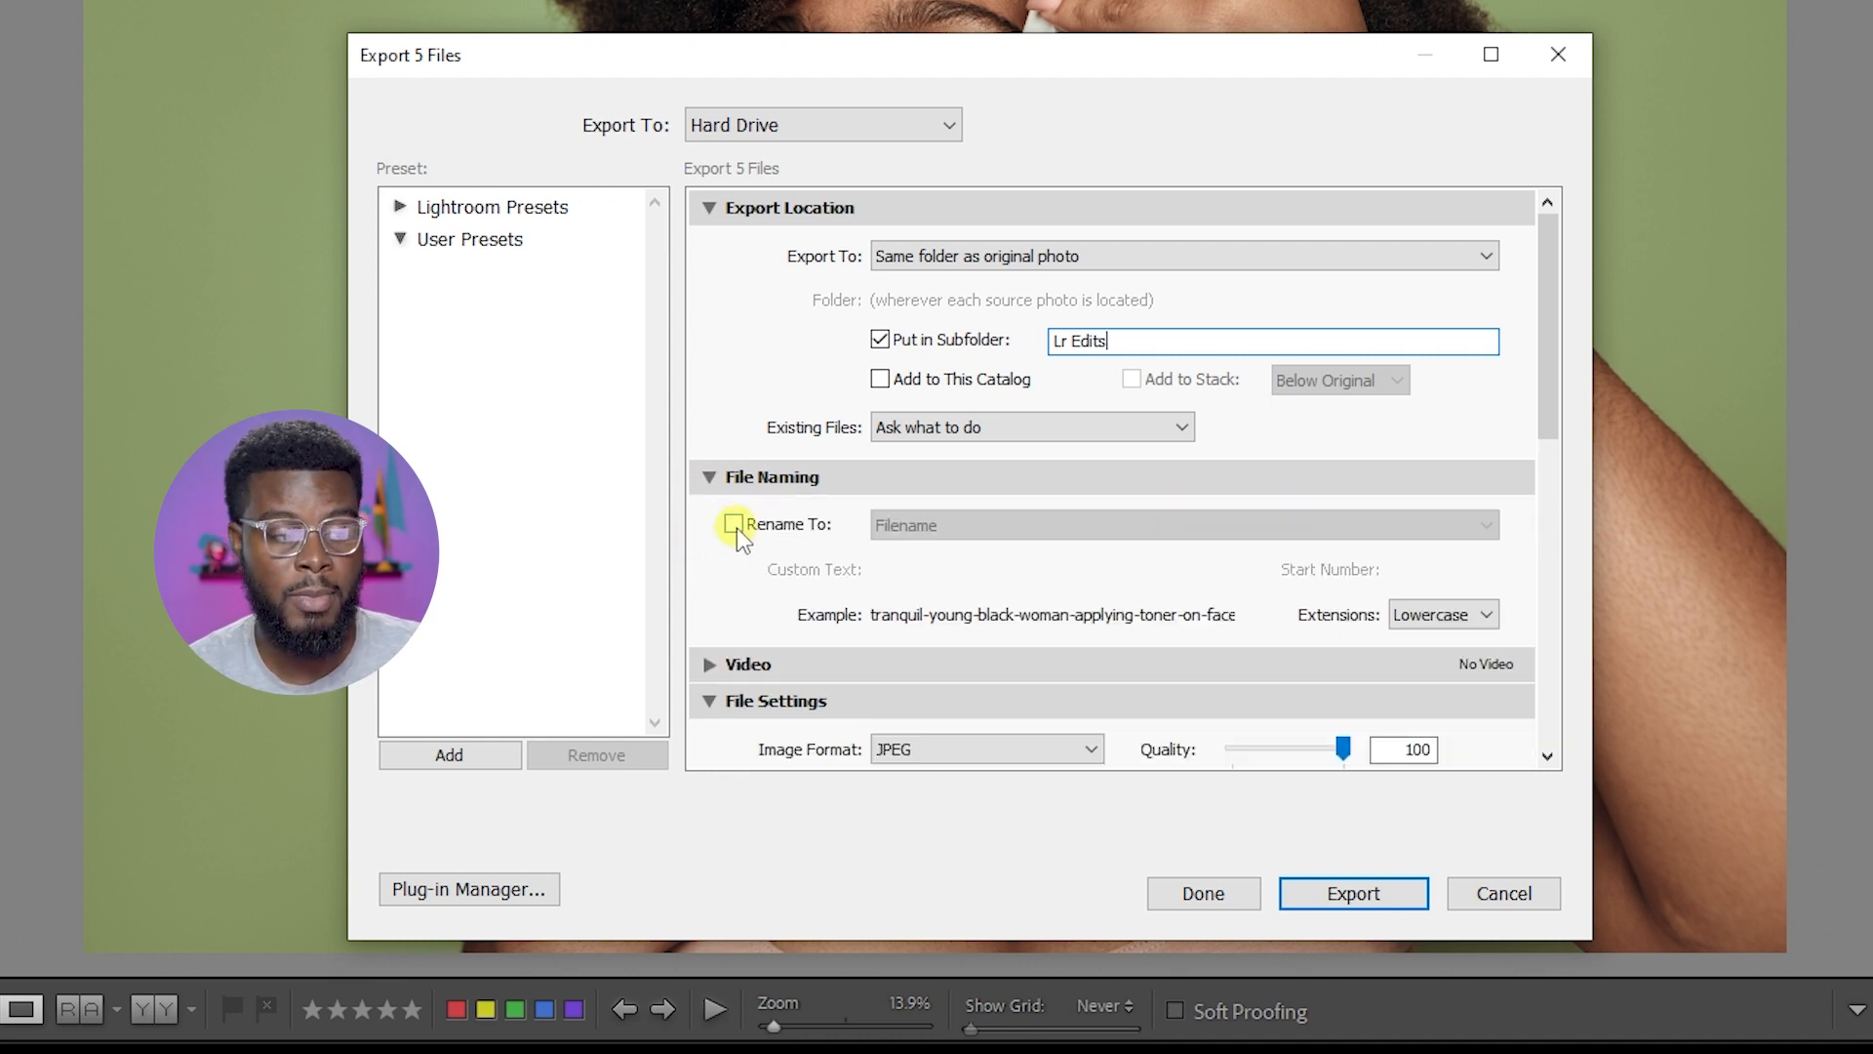
{"action": "left_click", "coordinate": [733, 525]}
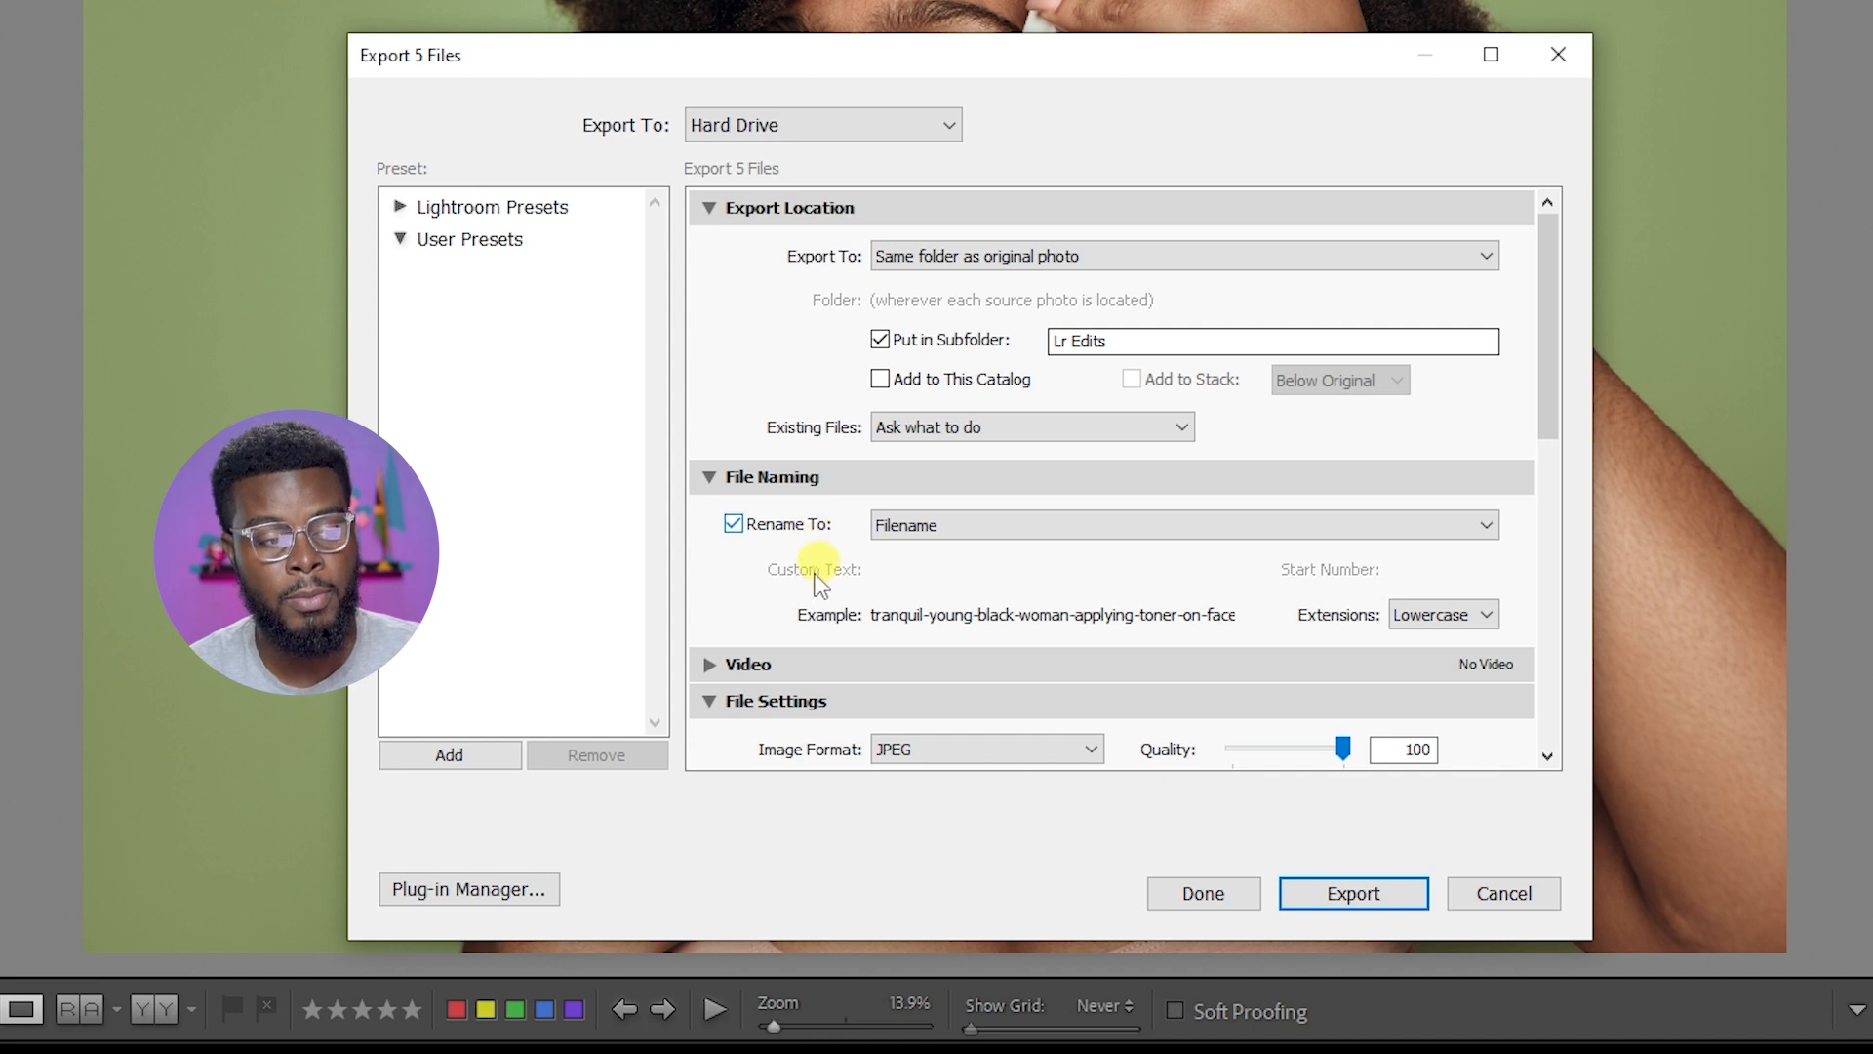
{"action": "mouse_move", "coordinate": [1043, 537]}
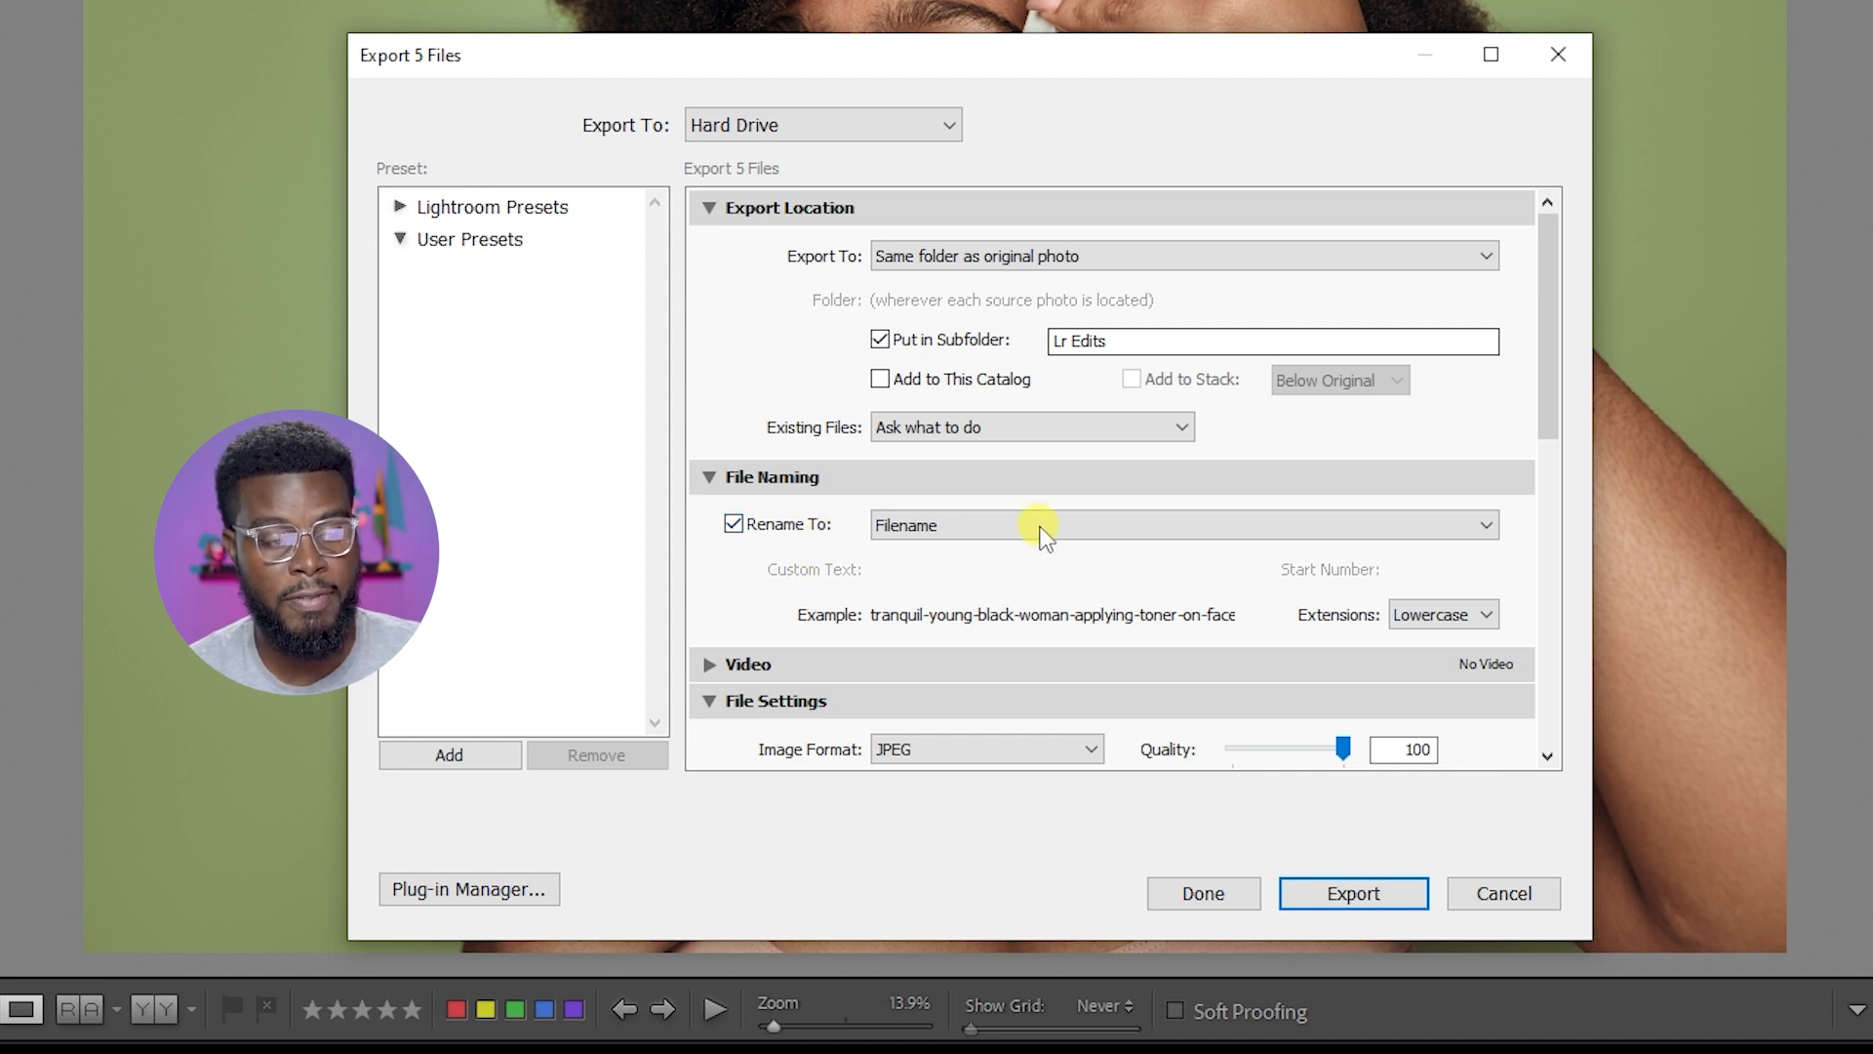
Step: Choose the Custom Name - Sequence naming with custom text 'Skincare Model Shoot'
{"action": "left_click", "coordinate": [1183, 525]}
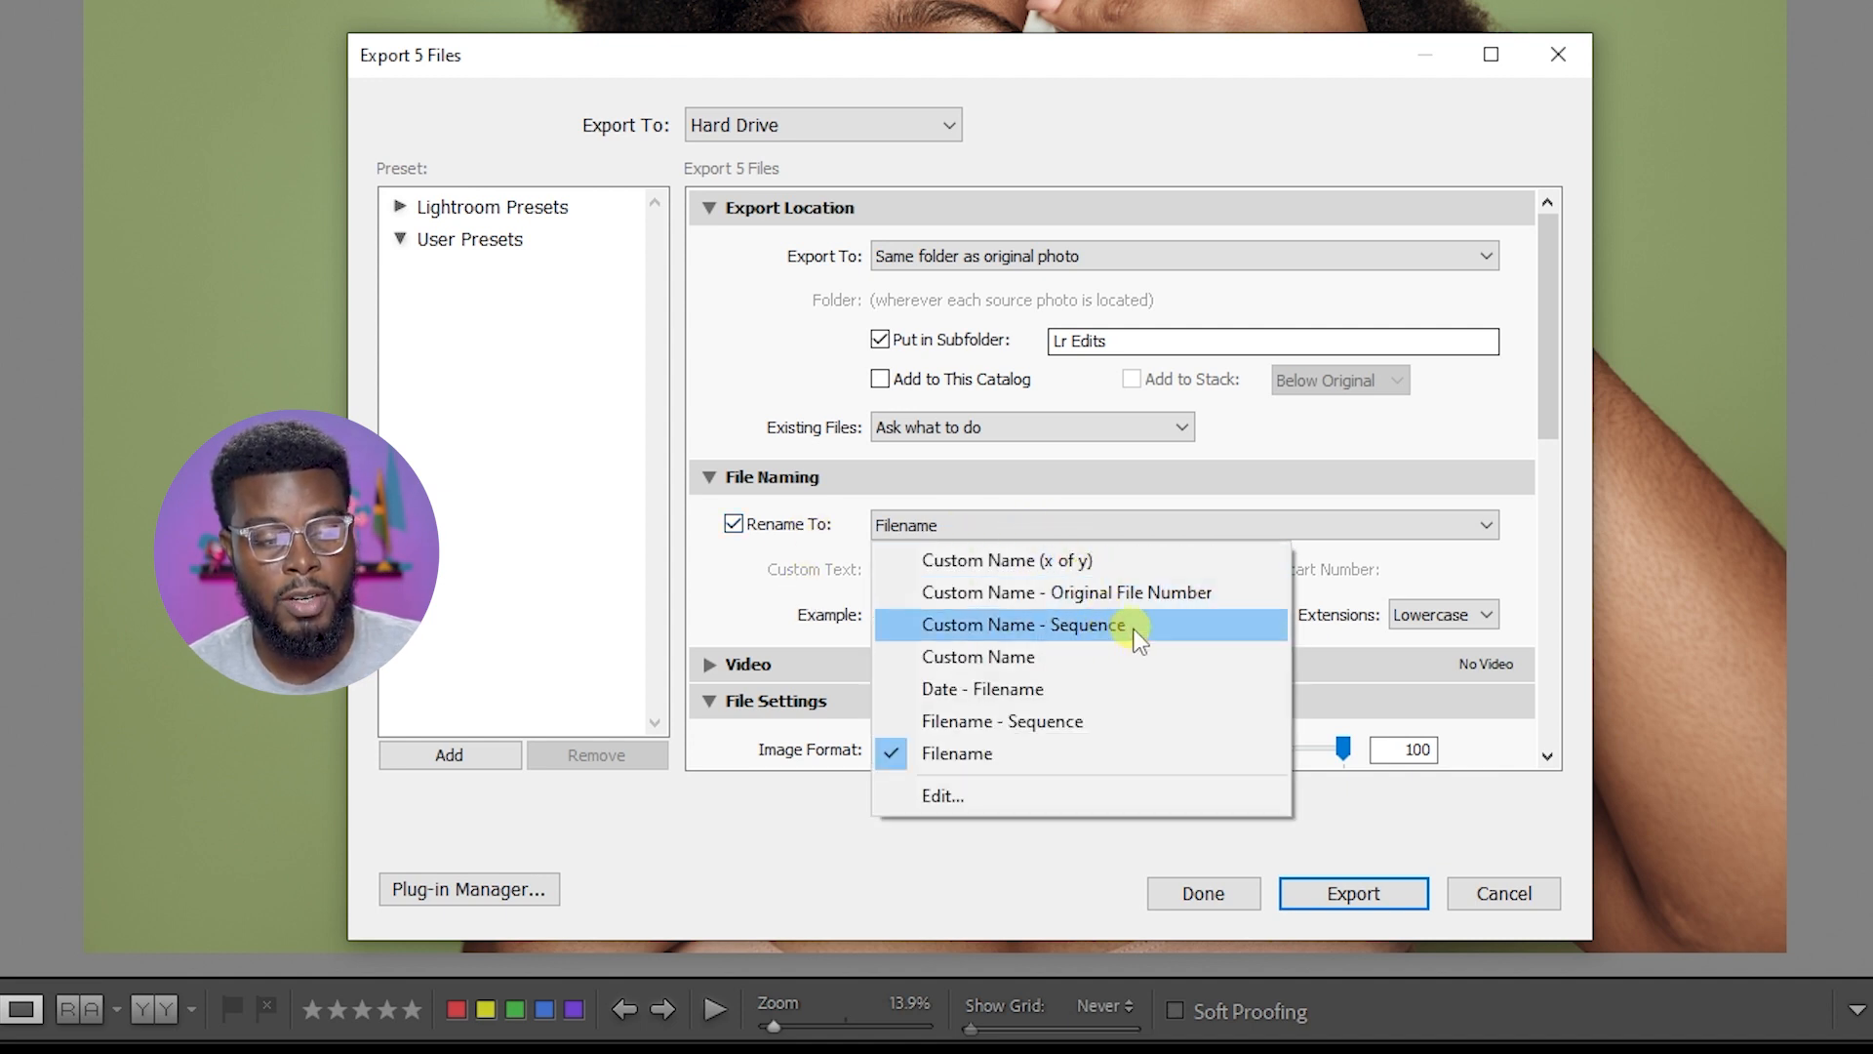
{"action": "left_click", "coordinate": [1022, 623]}
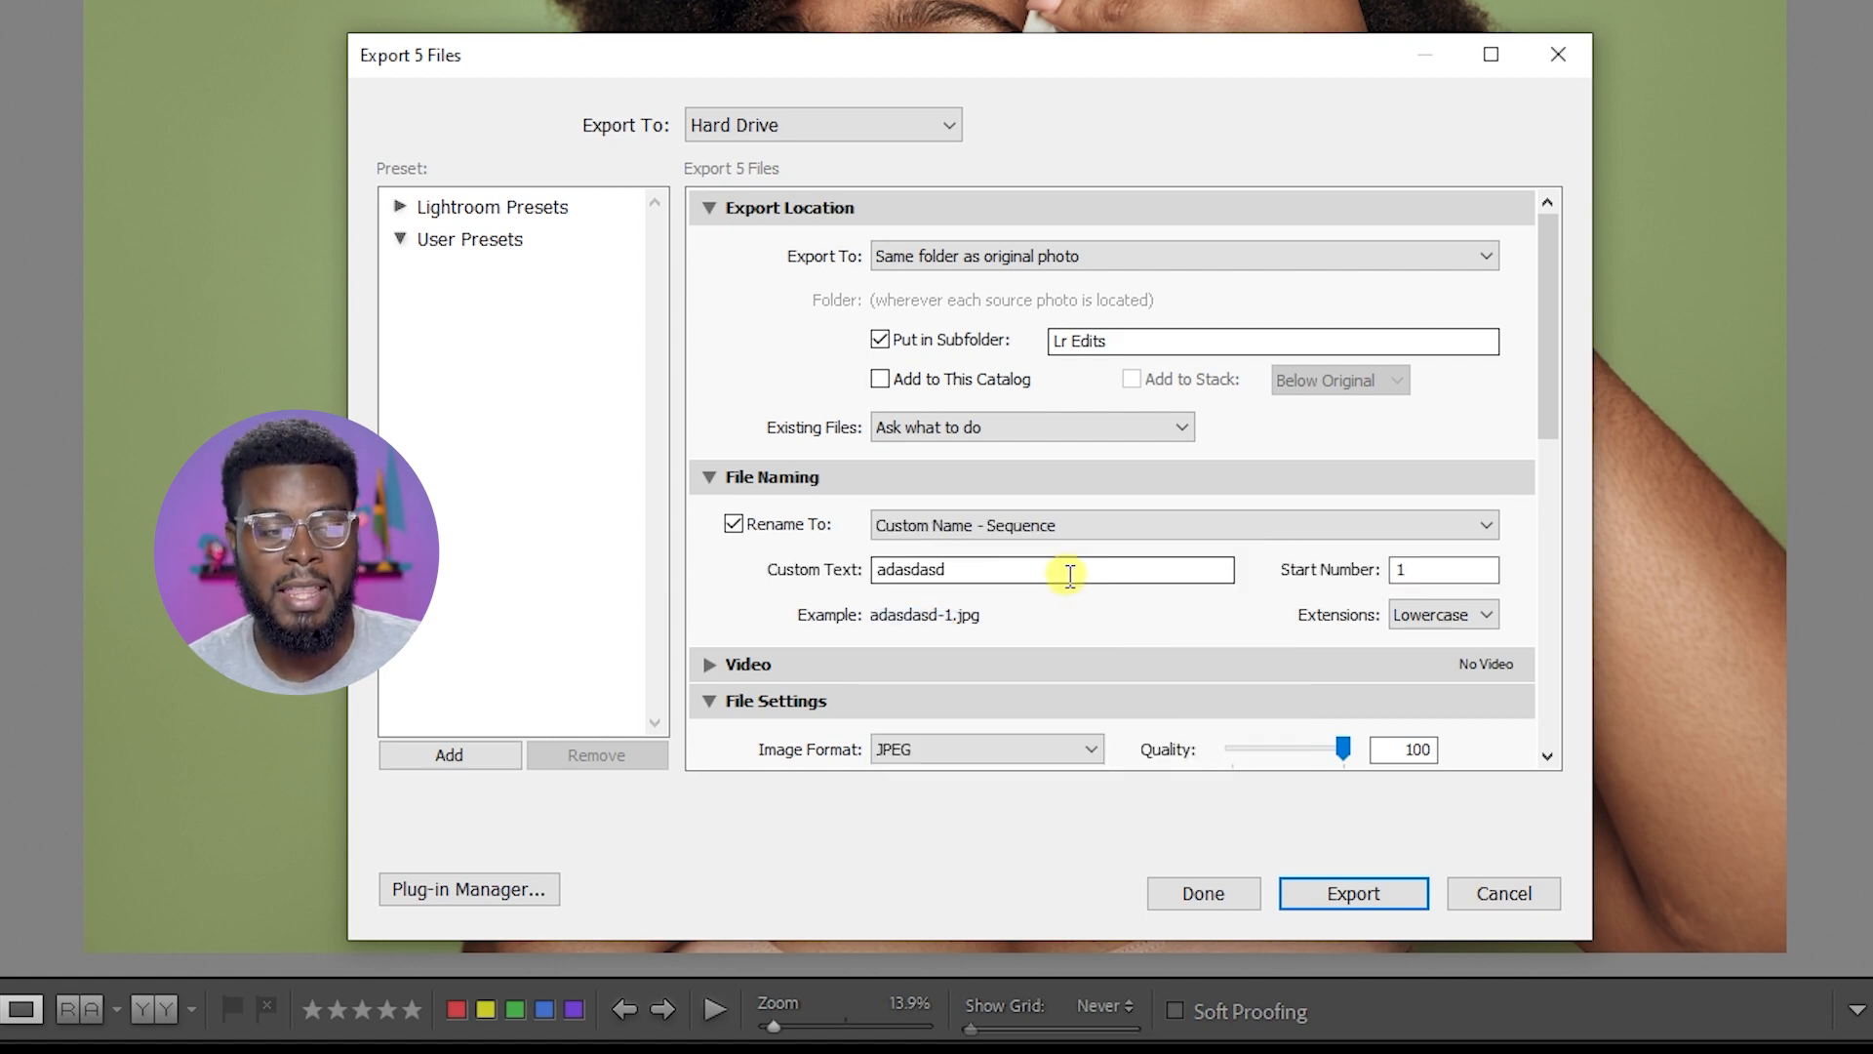
{"action": "triple_click", "coordinate": [1053, 569]}
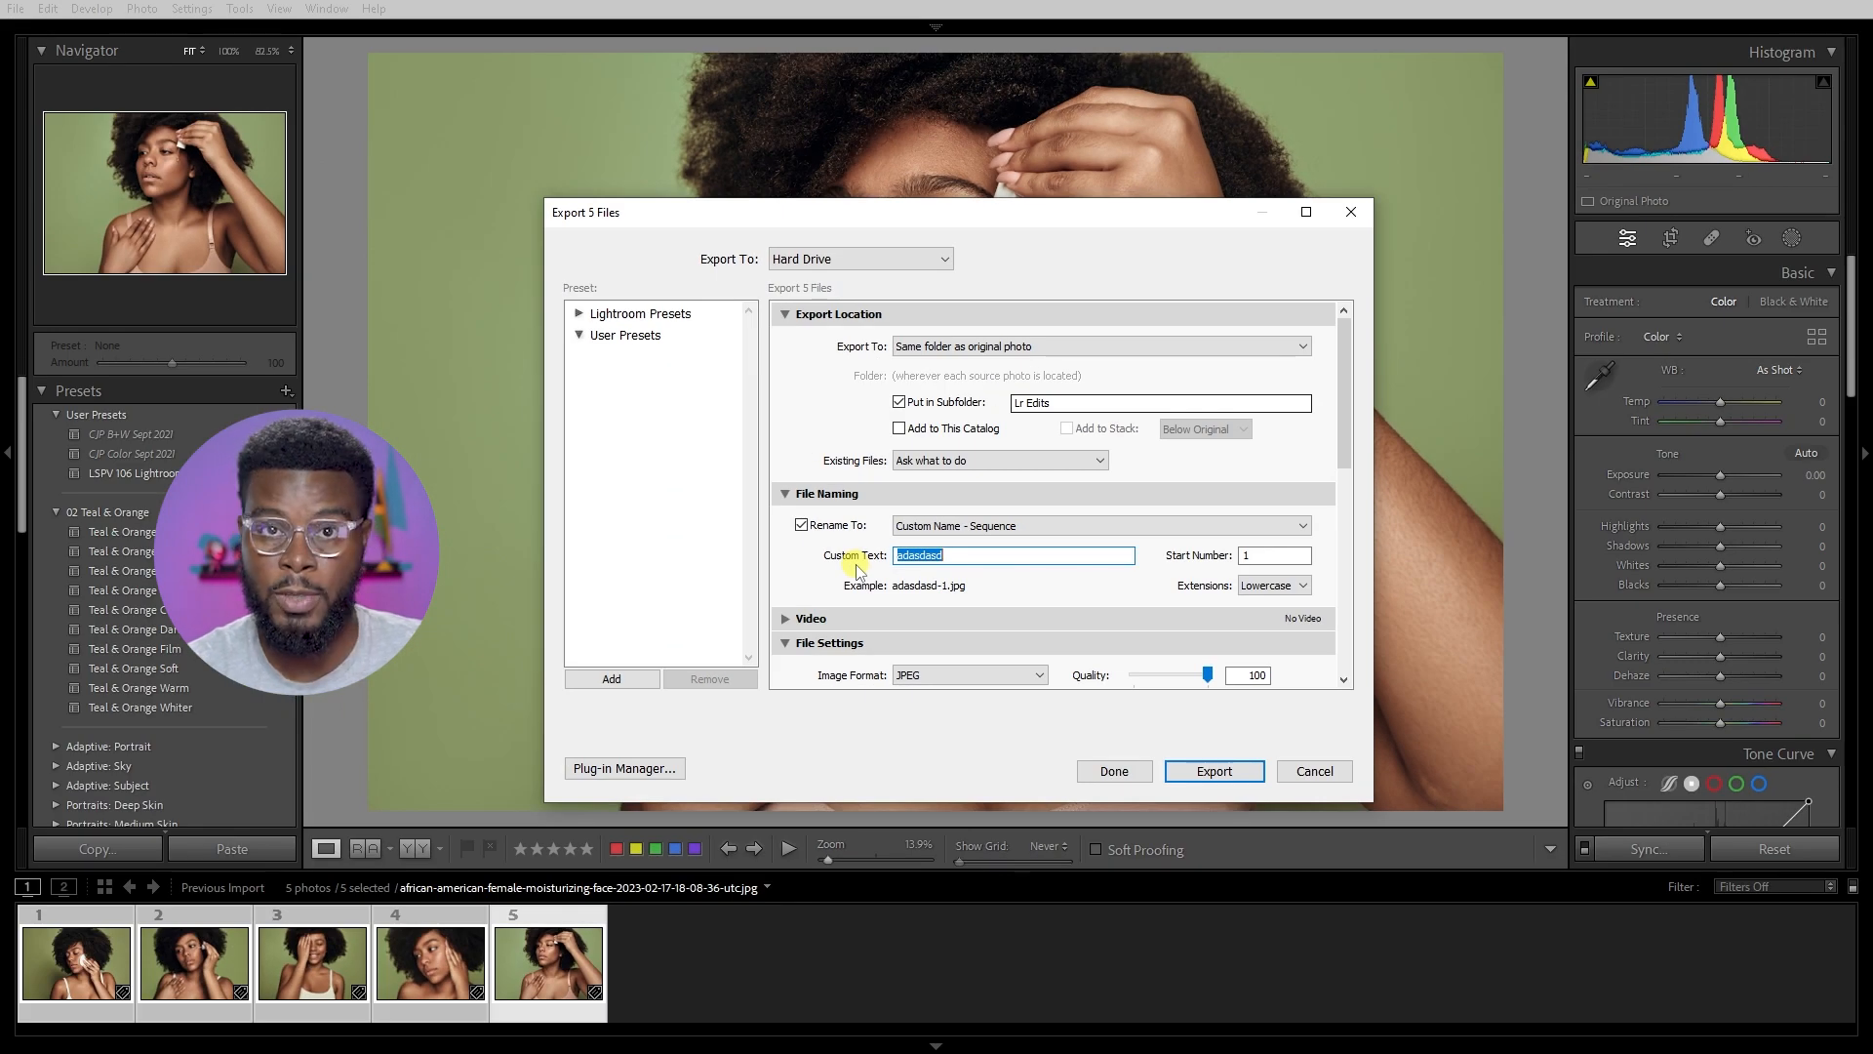
{"action": "type", "text": "Sk"}
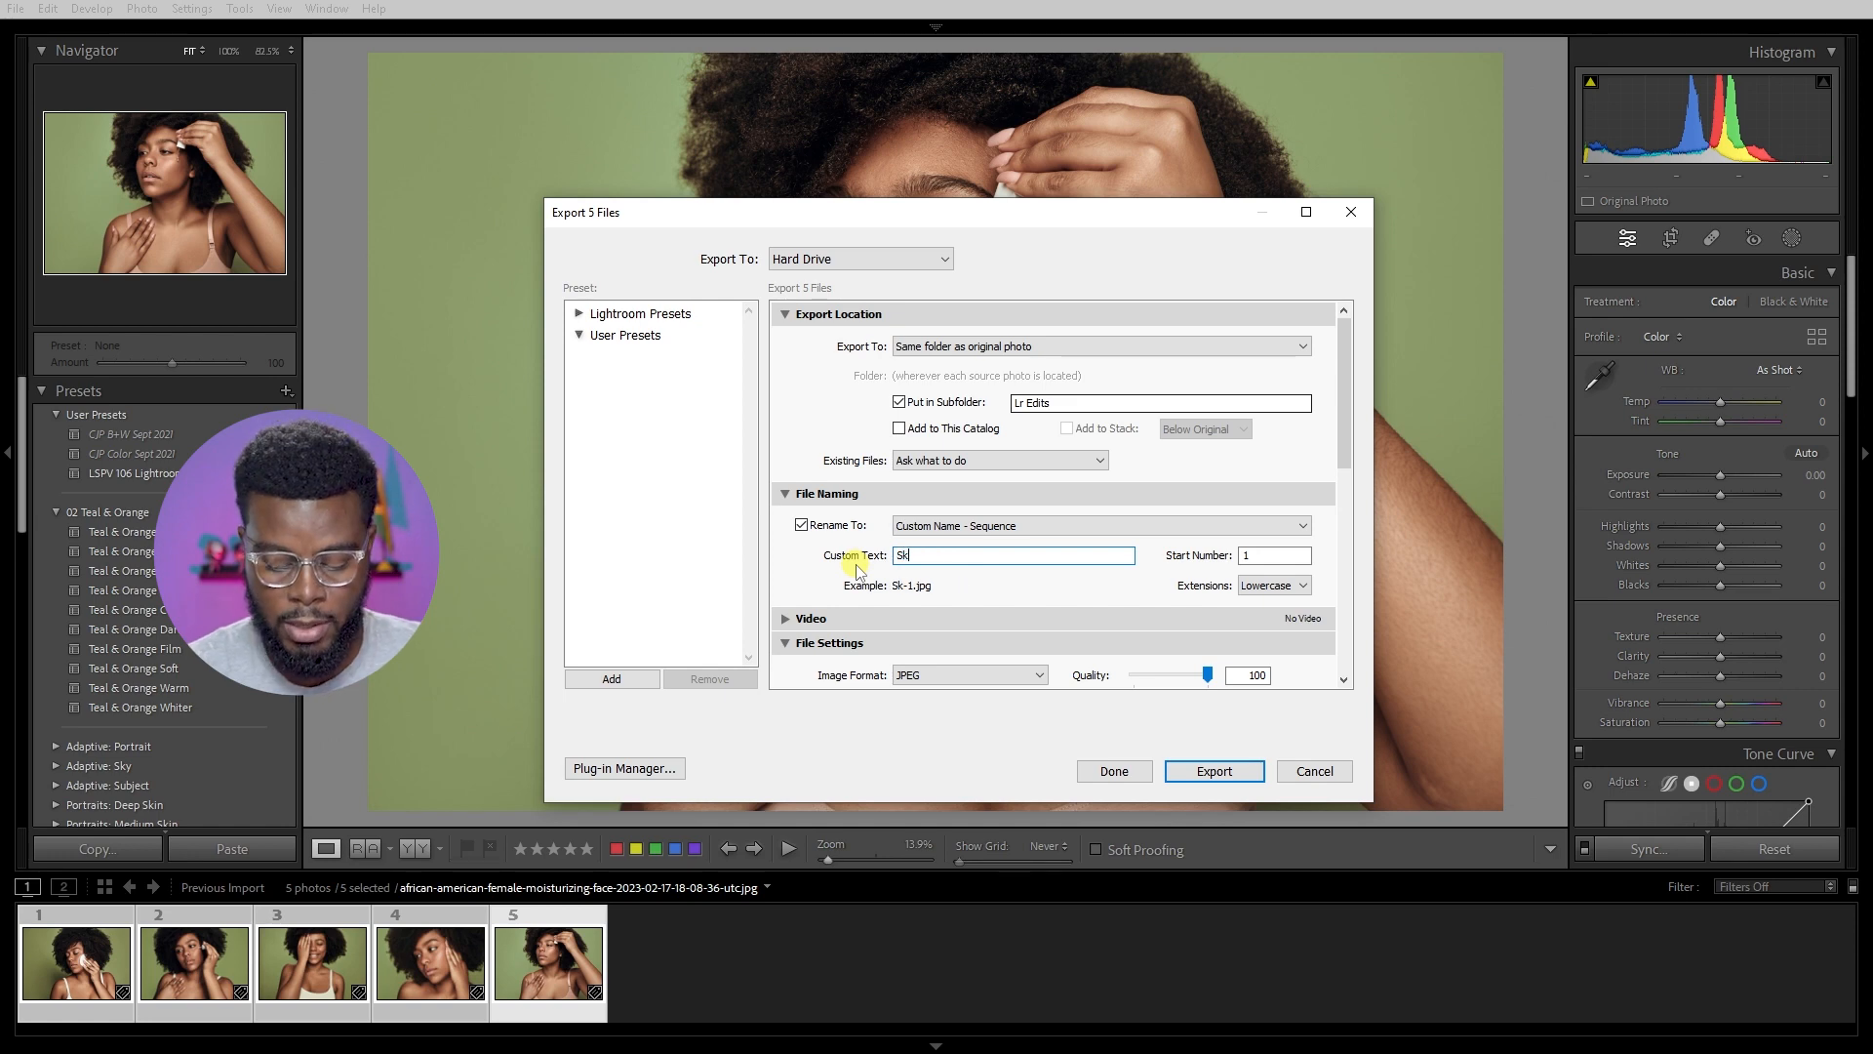
{"action": "type", "text": "Skincare Model"}
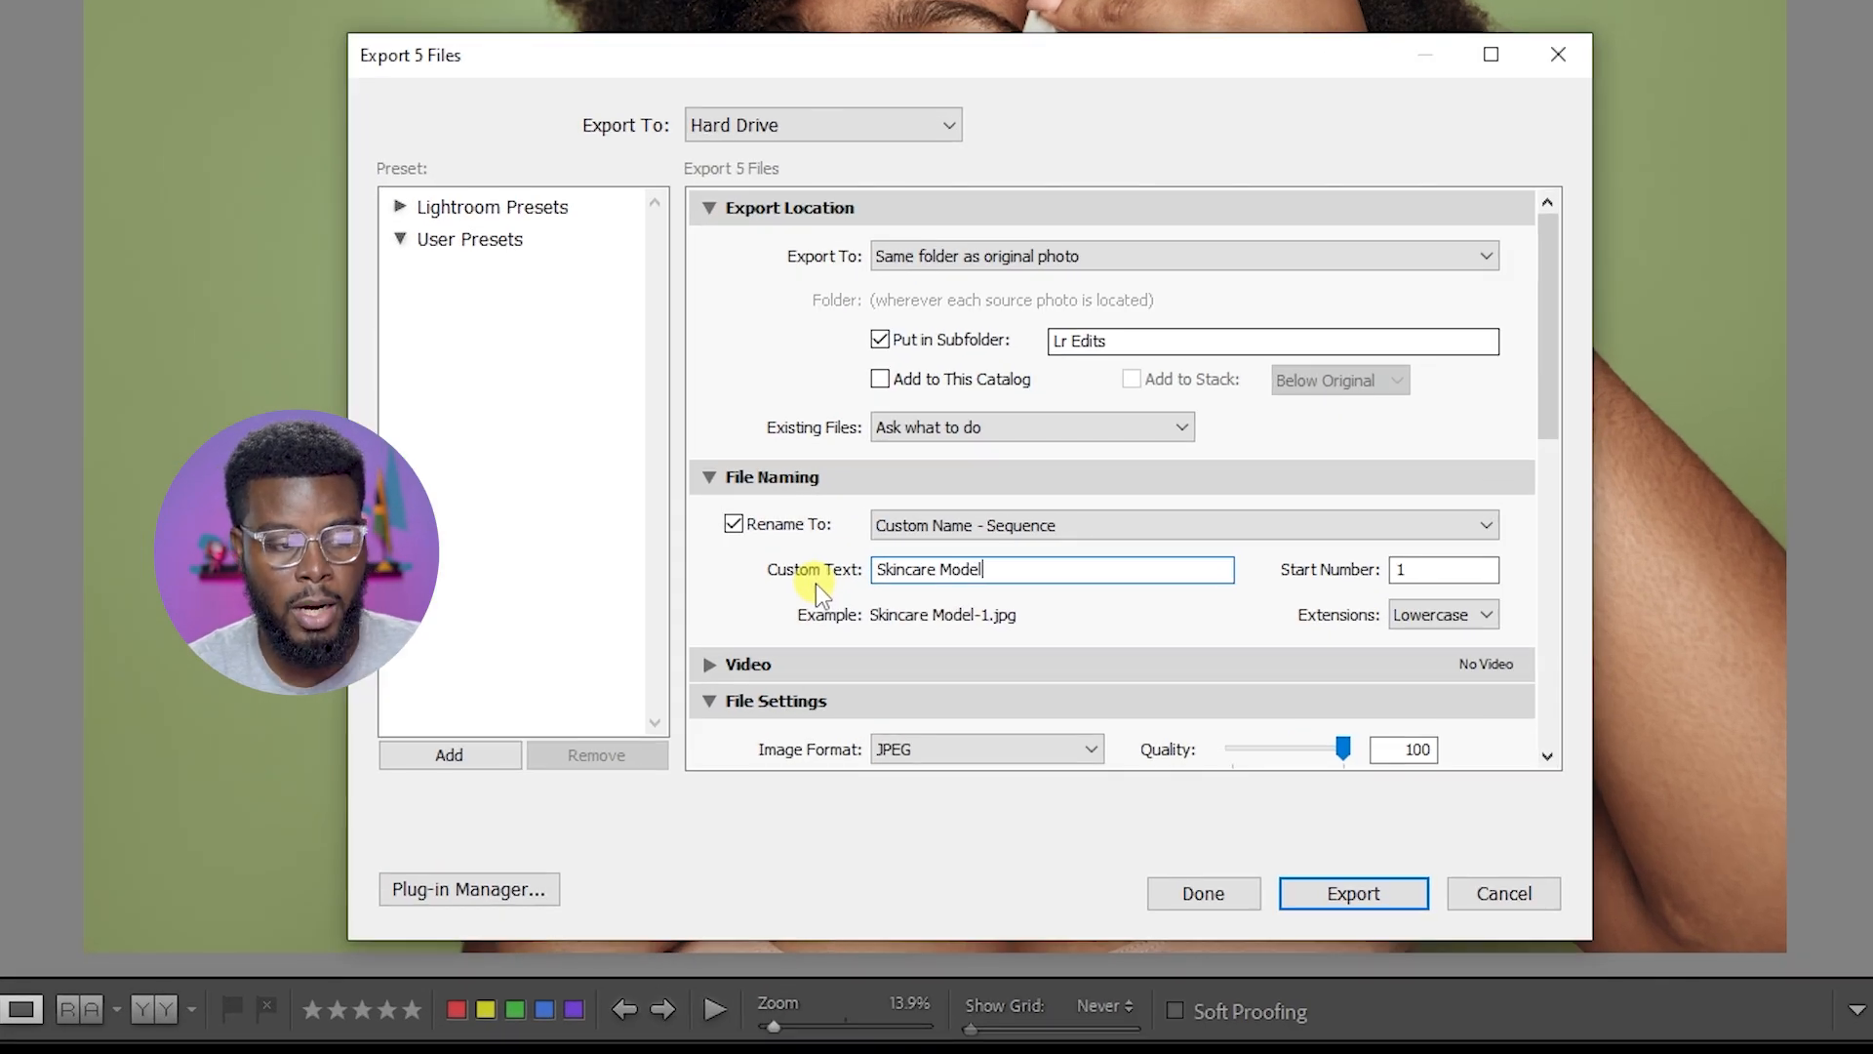
{"action": "type", "text": "Shoot"}
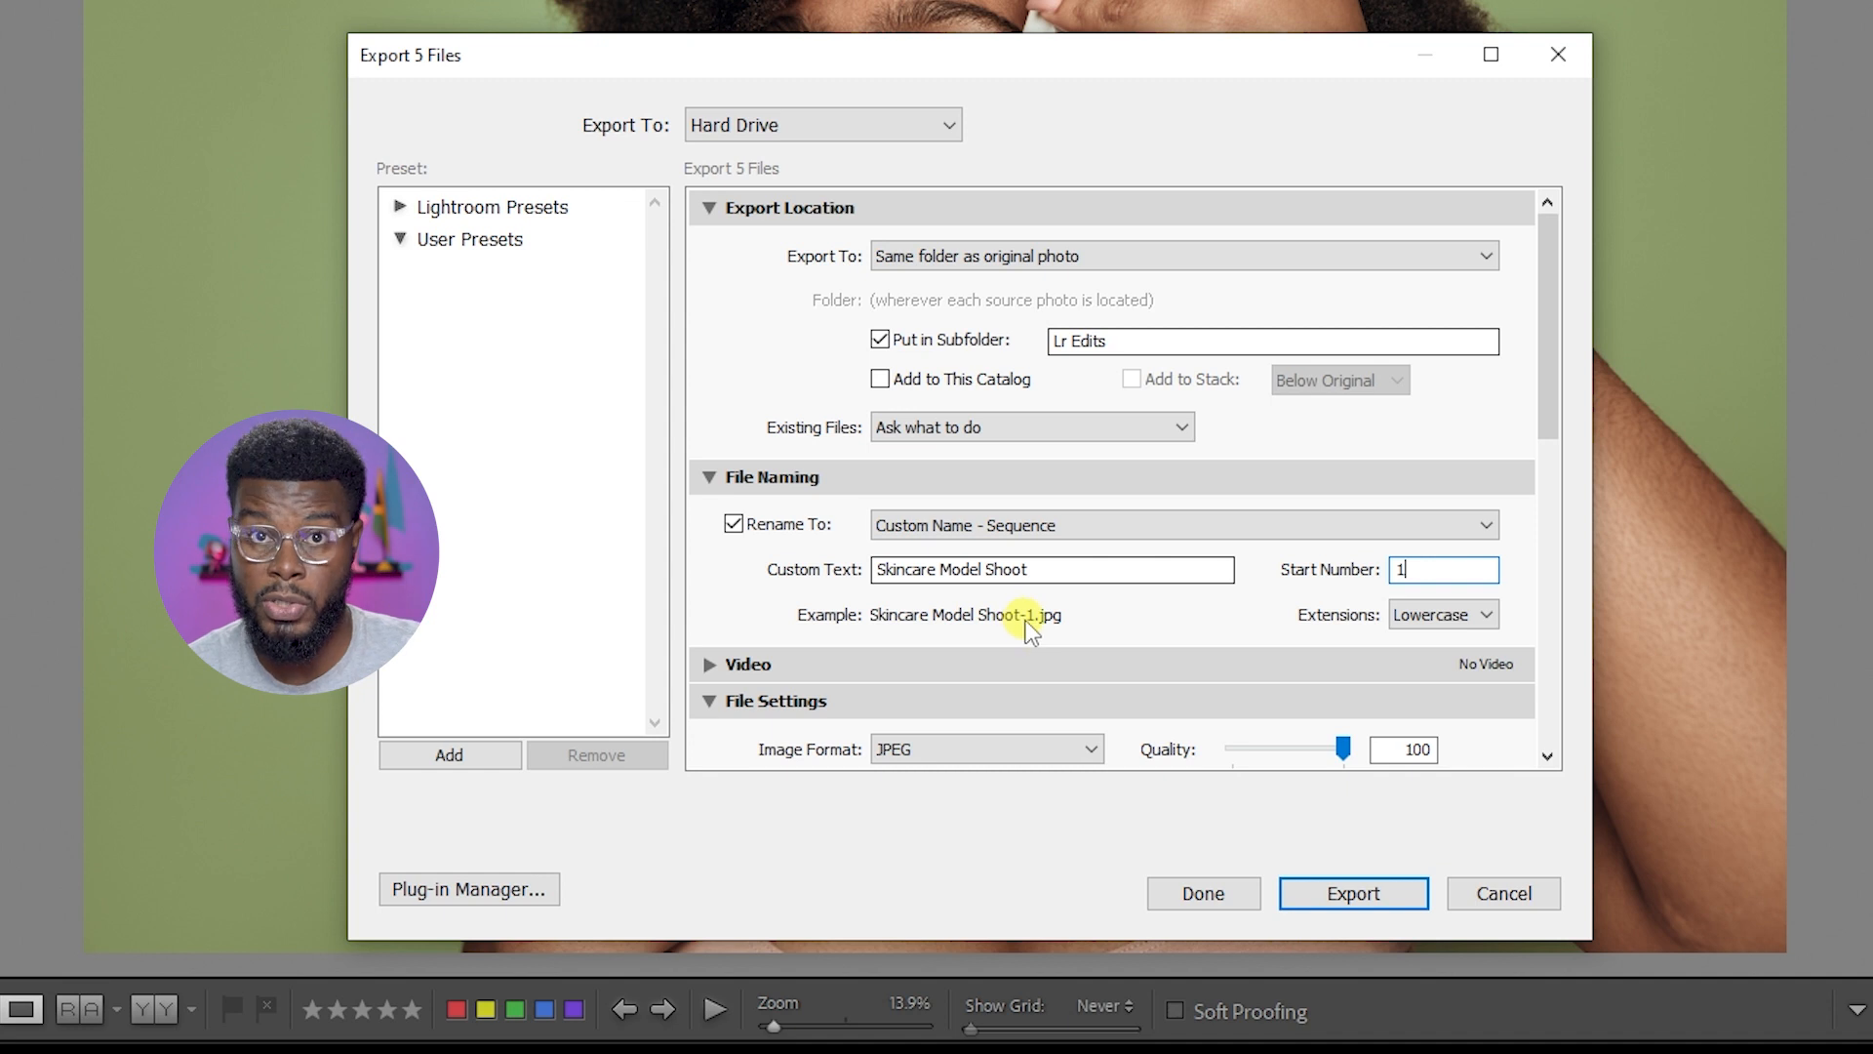
{"action": "mouse_move", "coordinate": [1183, 532]}
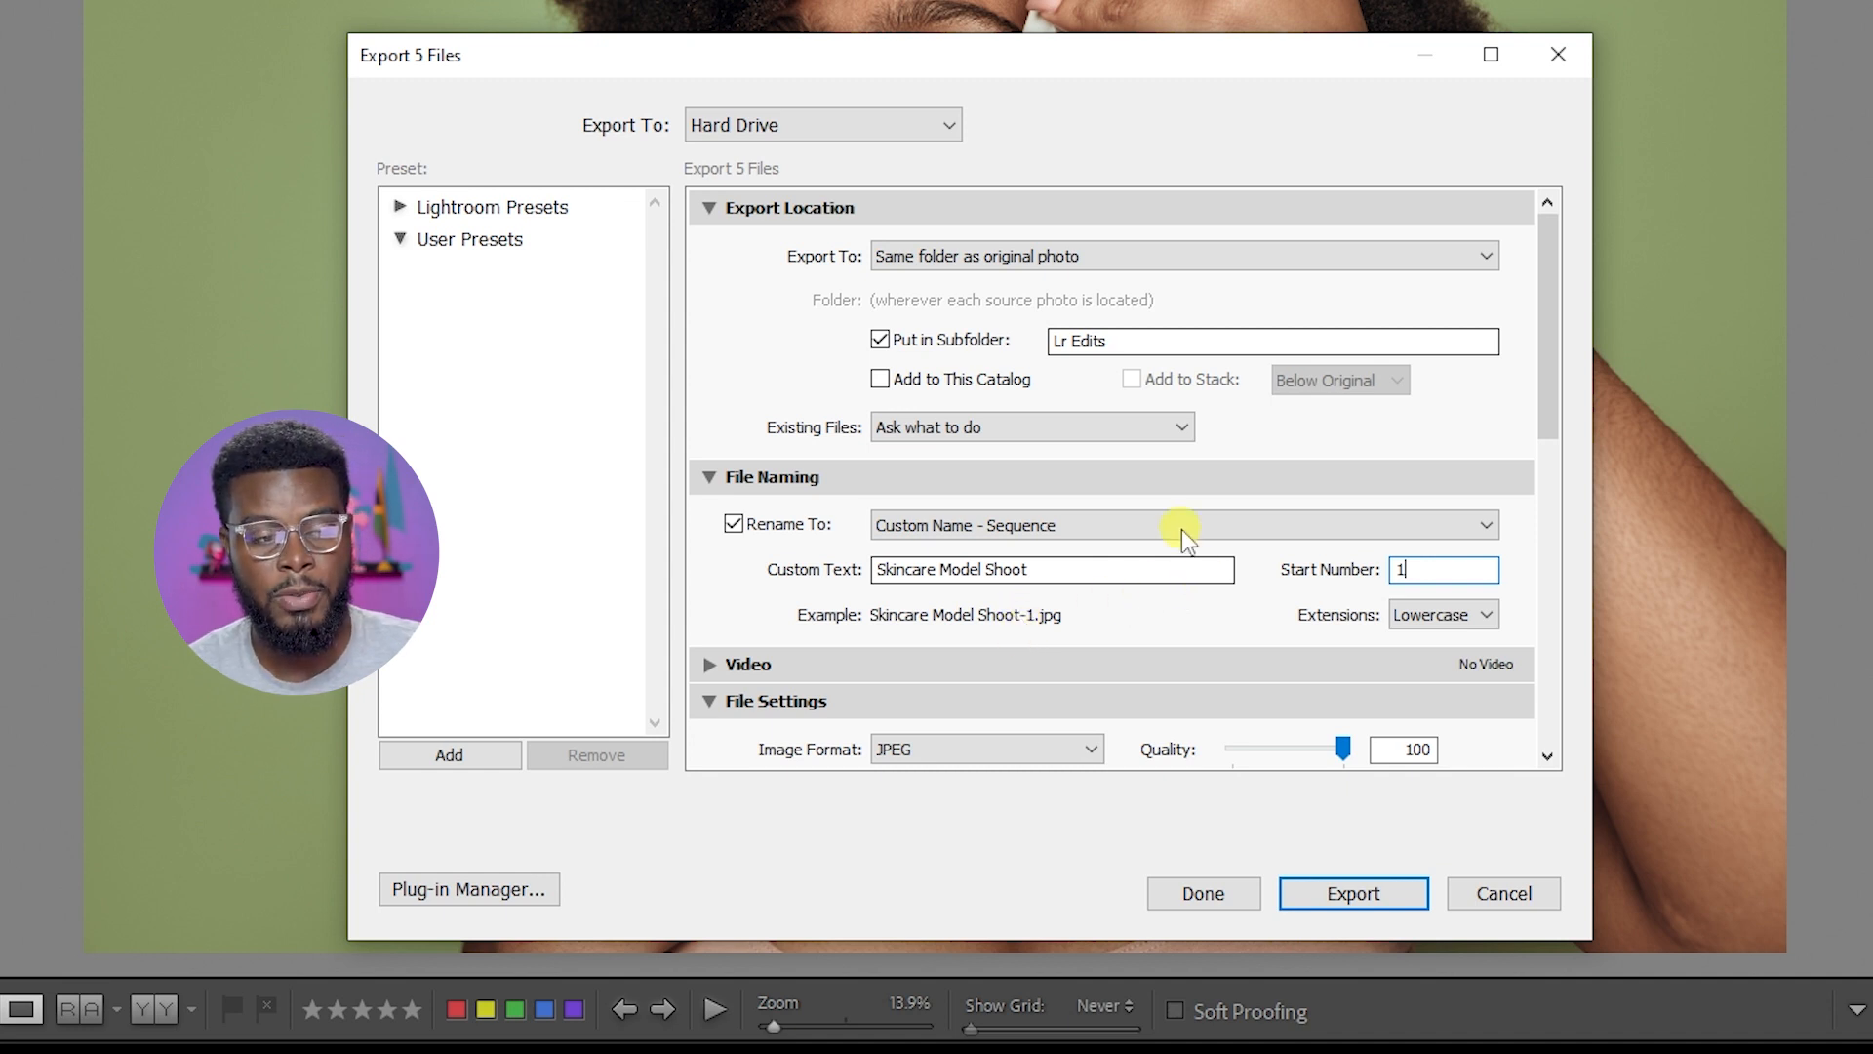
Step: Edit the naming template, replacing the Sequence # (1) token with Sequence # (001)
{"action": "left_click", "coordinate": [1182, 525]}
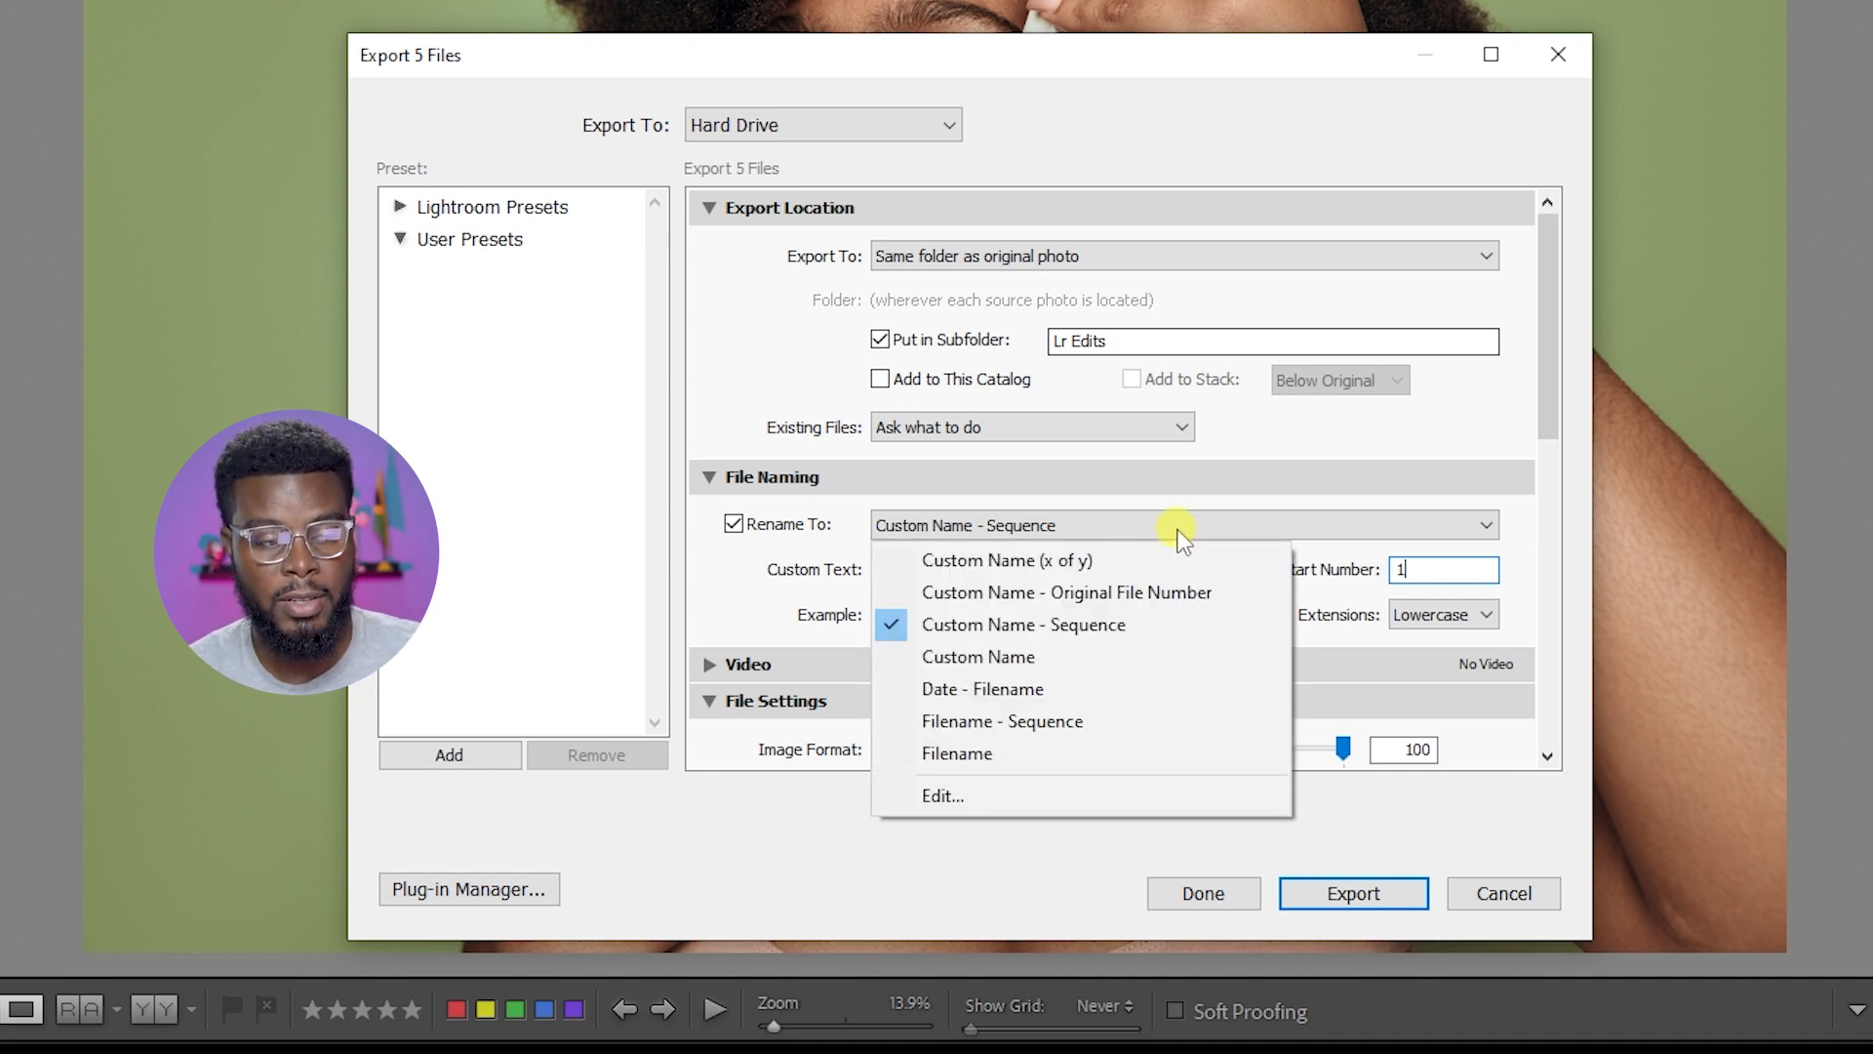
{"action": "left_click", "coordinate": [942, 797]}
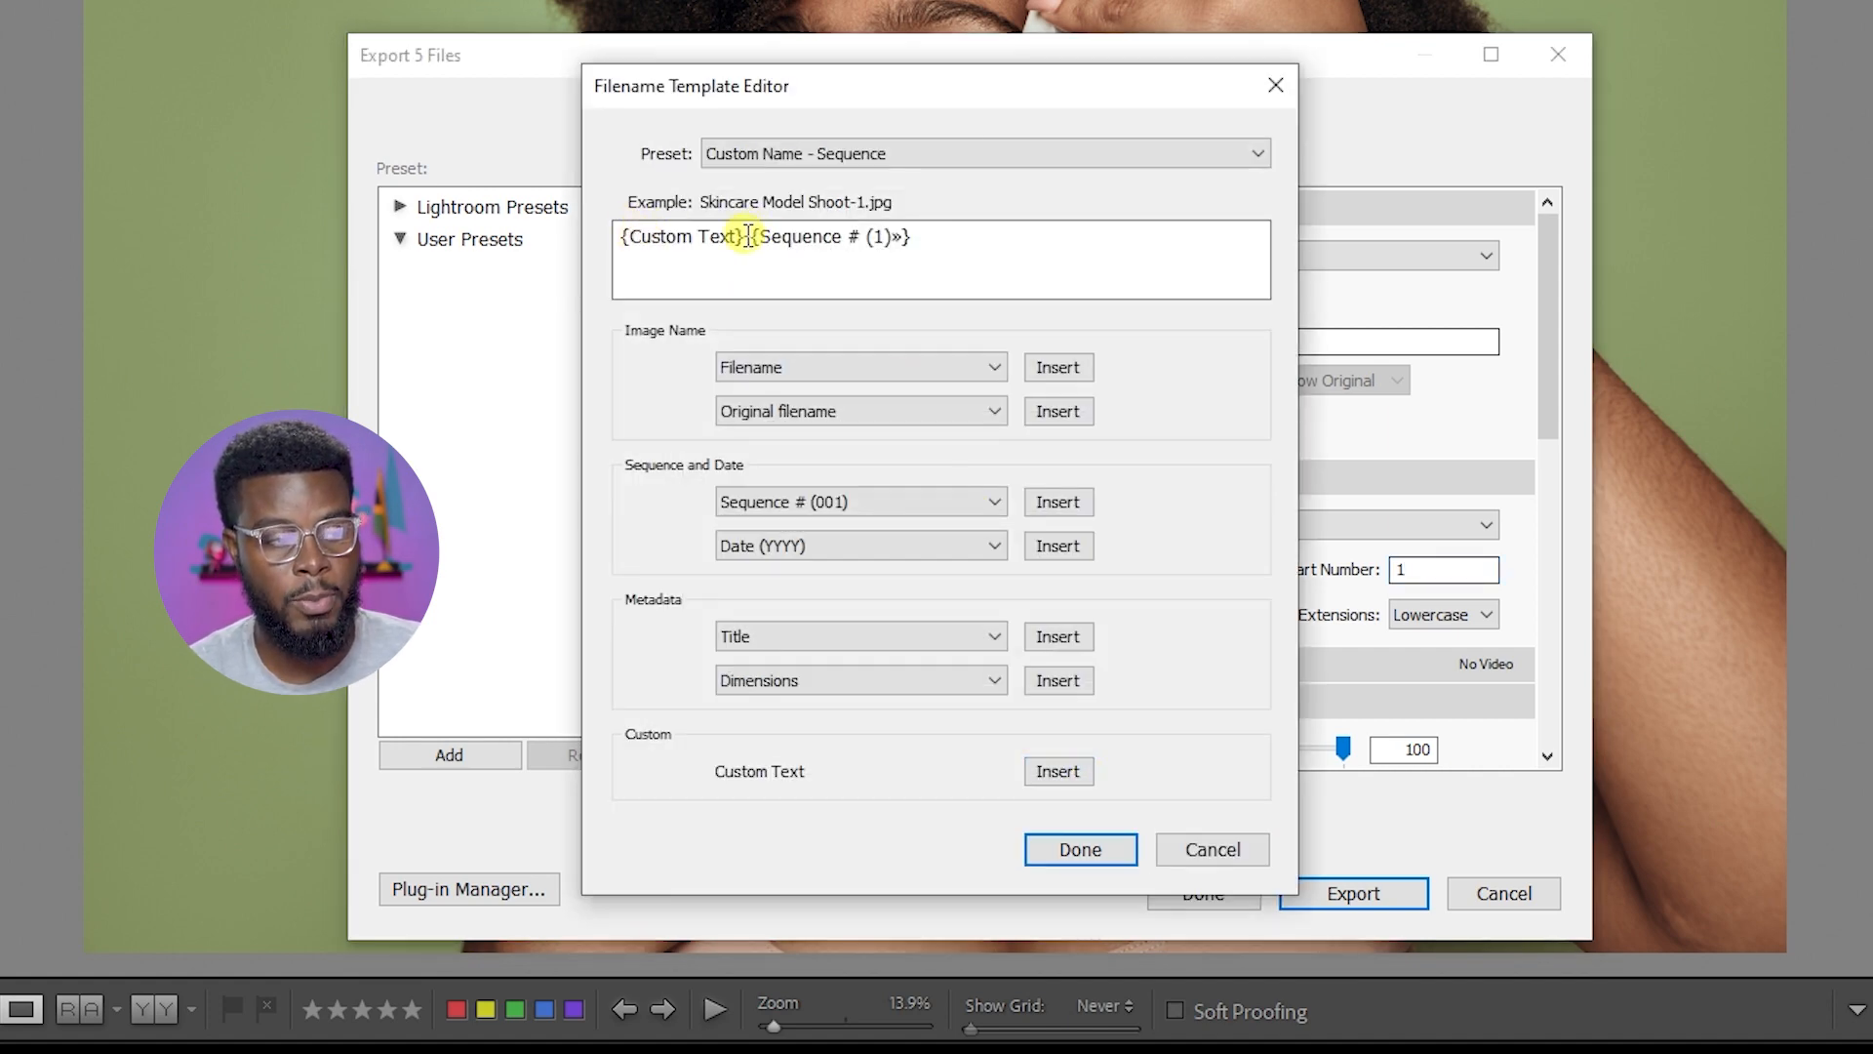
{"action": "left_click", "coordinate": [746, 235]}
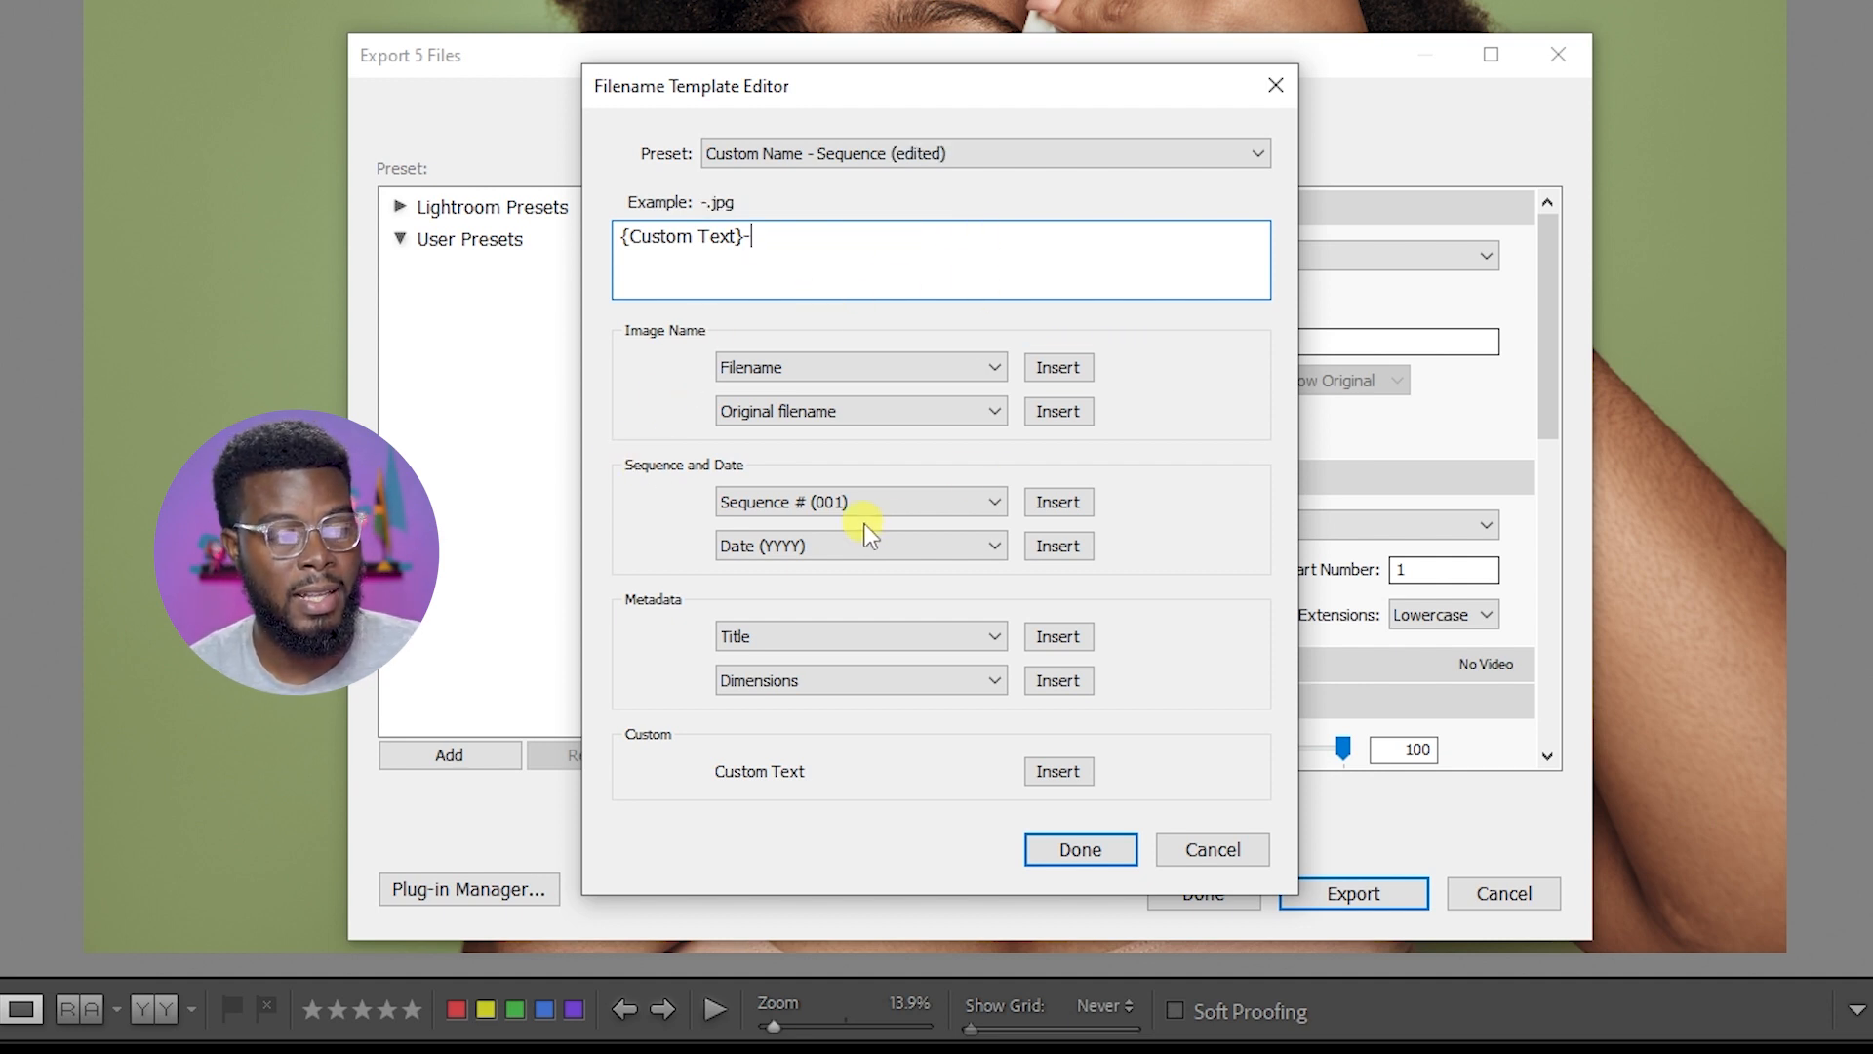
{"action": "mouse_move", "coordinate": [822, 514]}
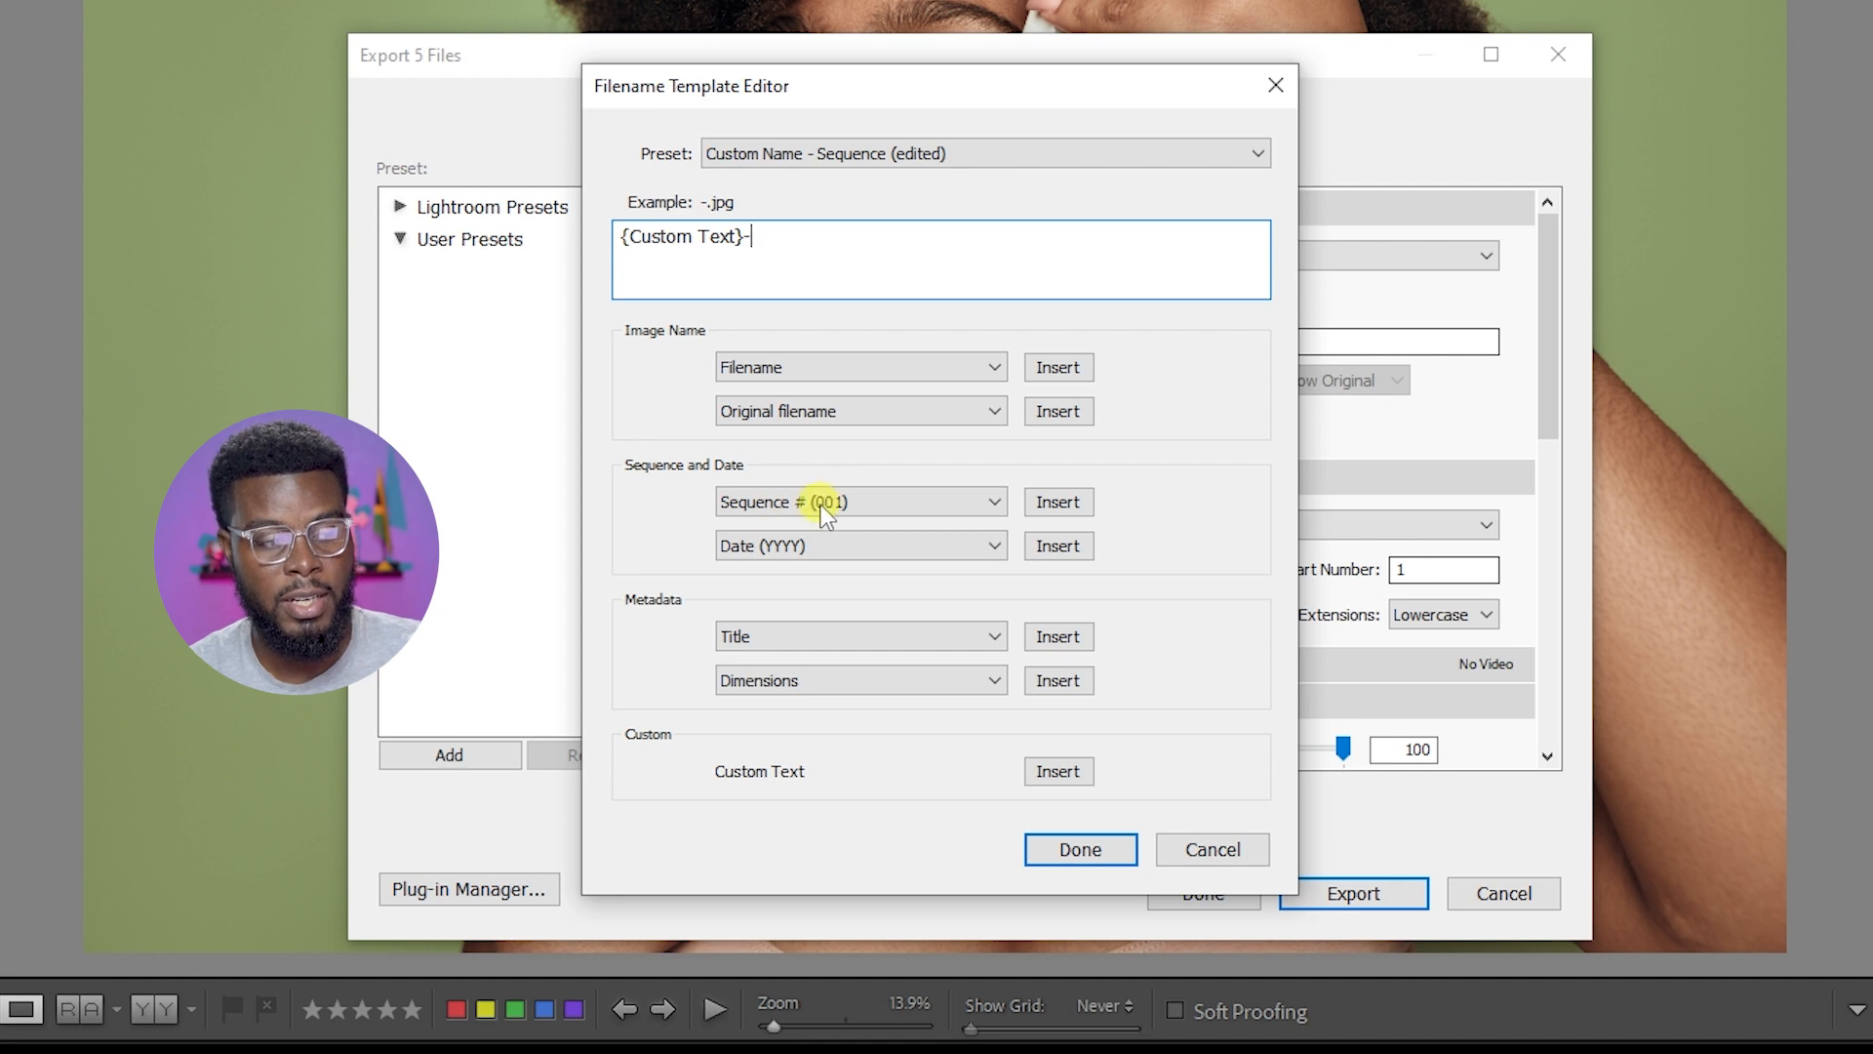
{"action": "left_click", "coordinate": [858, 500]}
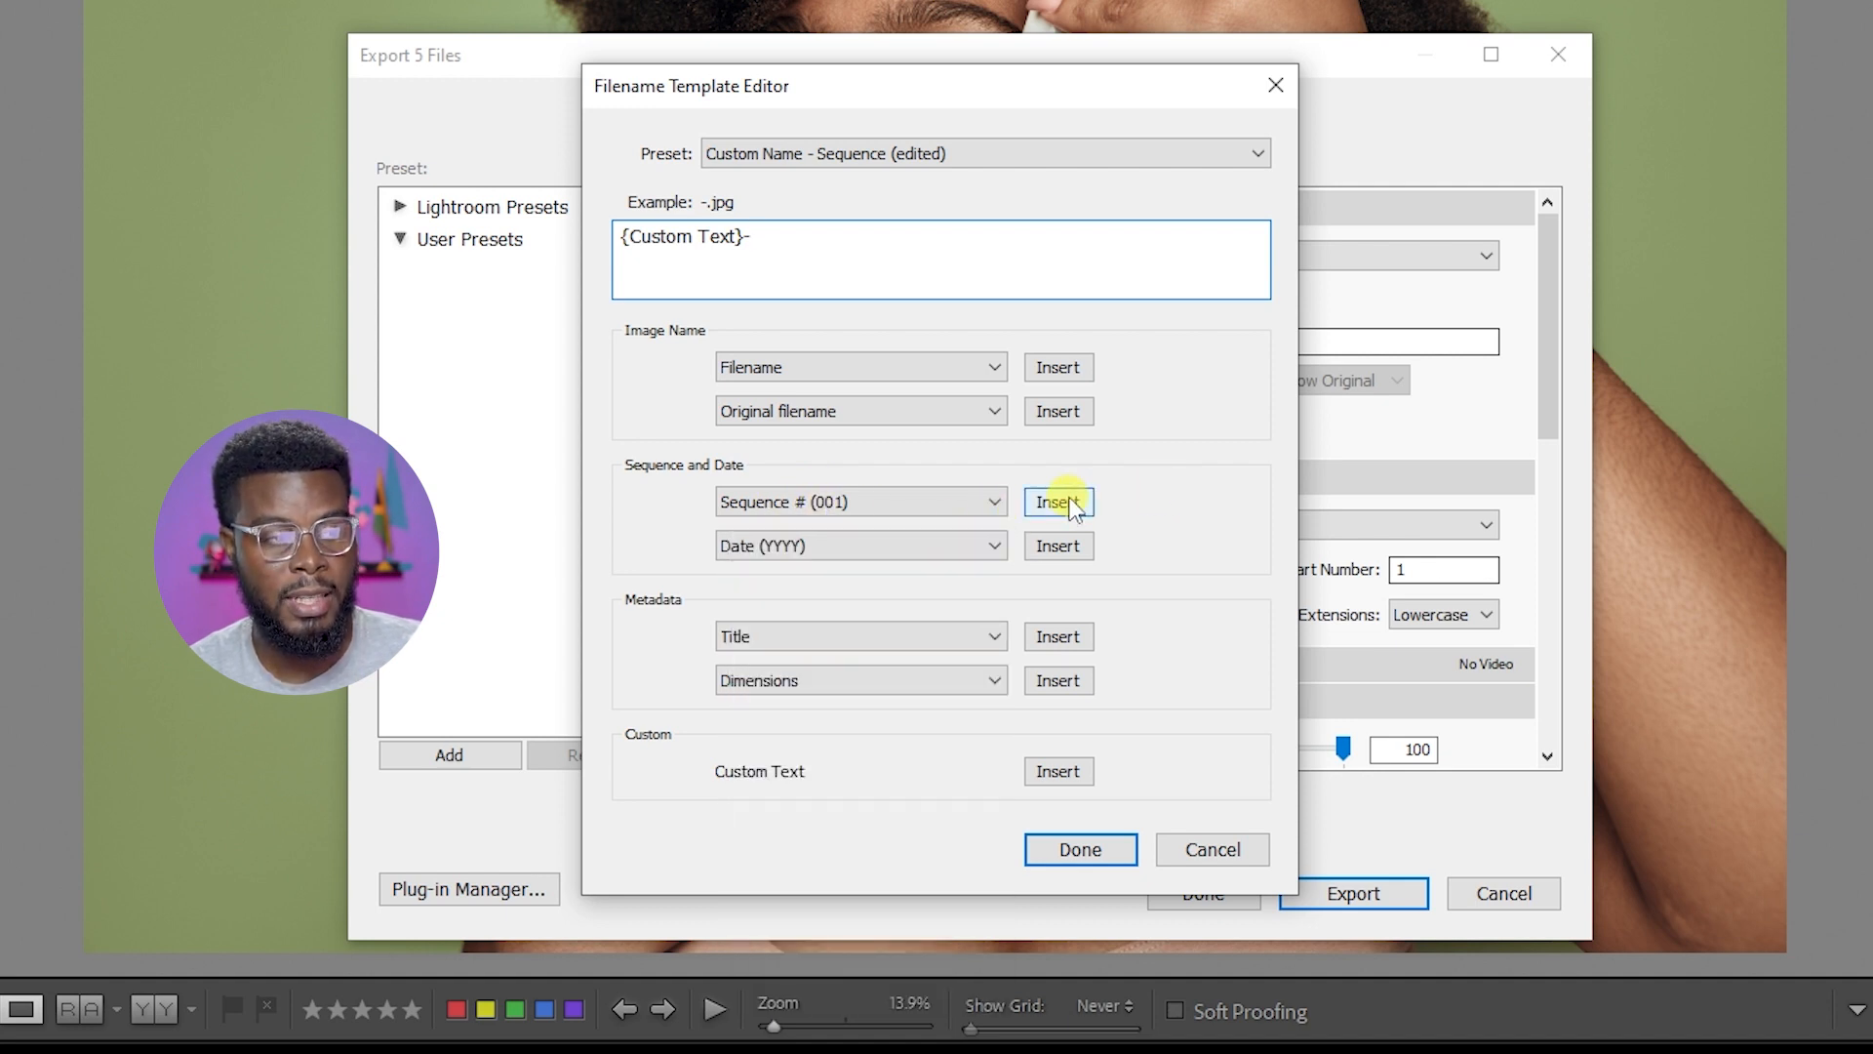
{"action": "left_click", "coordinate": [1055, 501]}
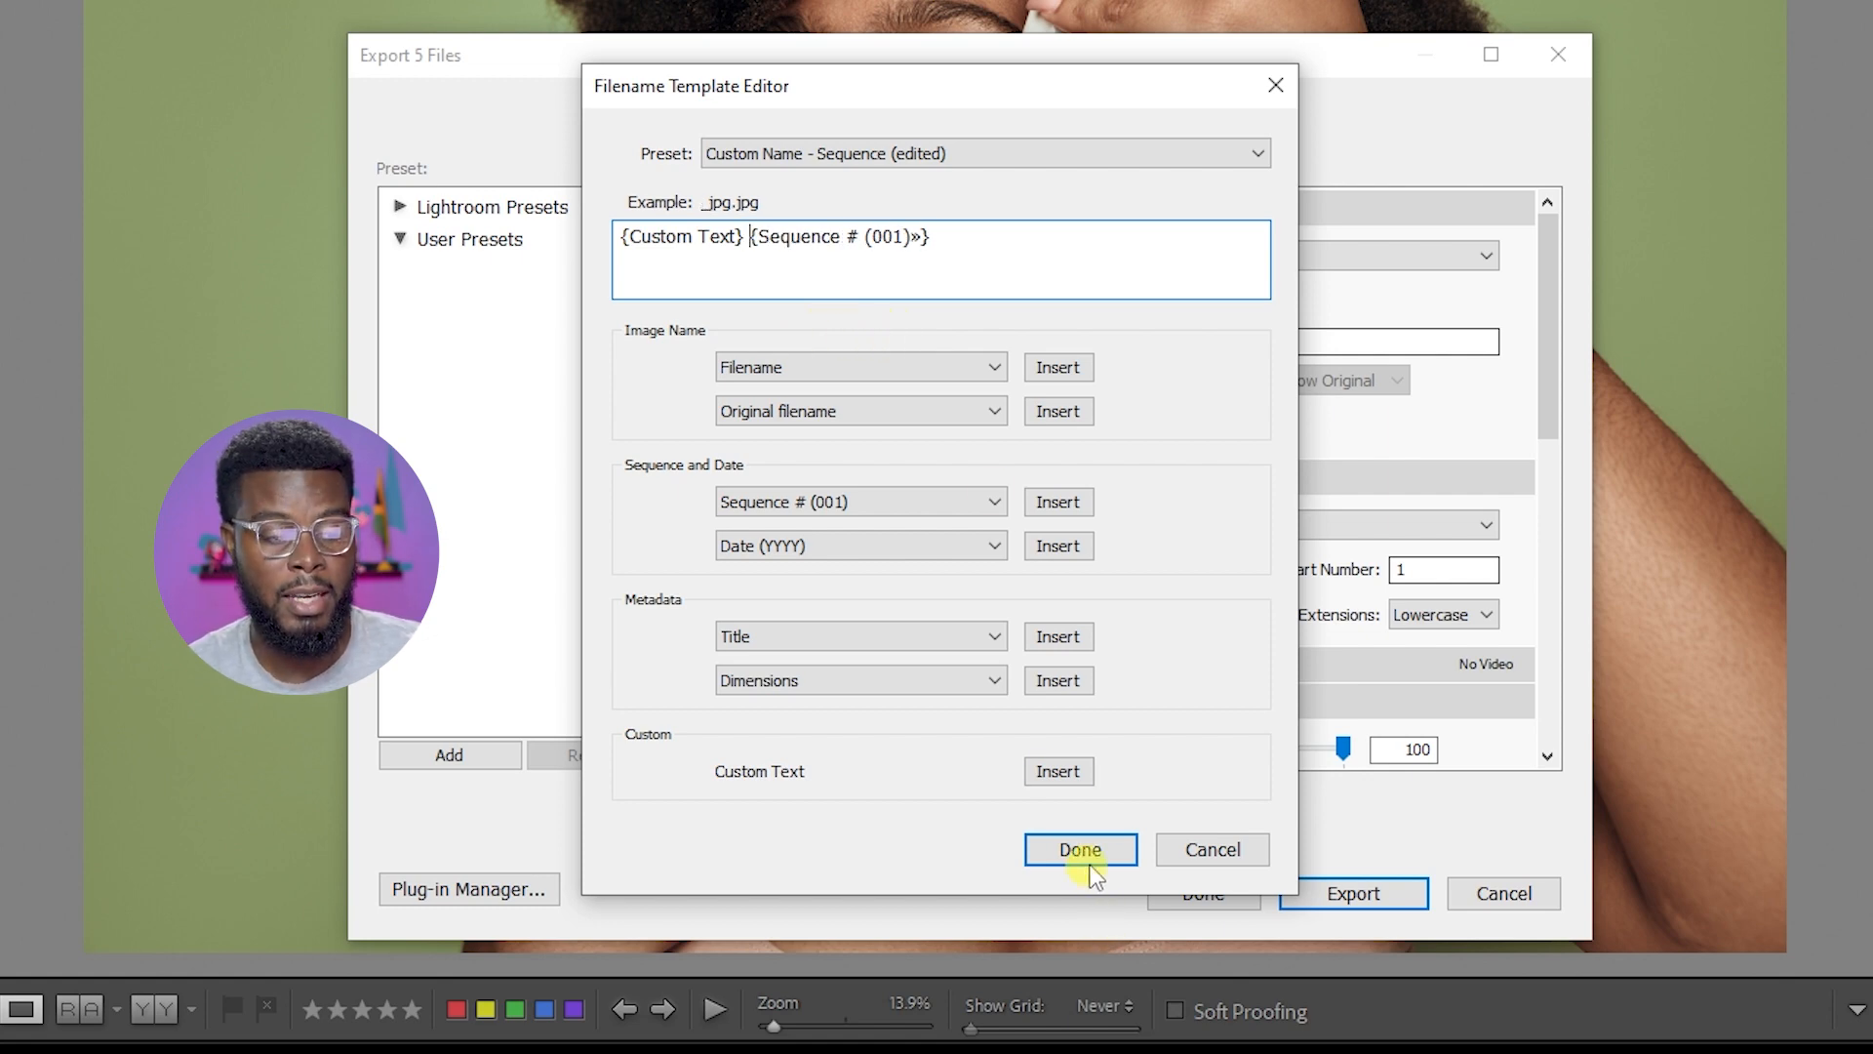
{"action": "left_click", "coordinate": [1079, 849]}
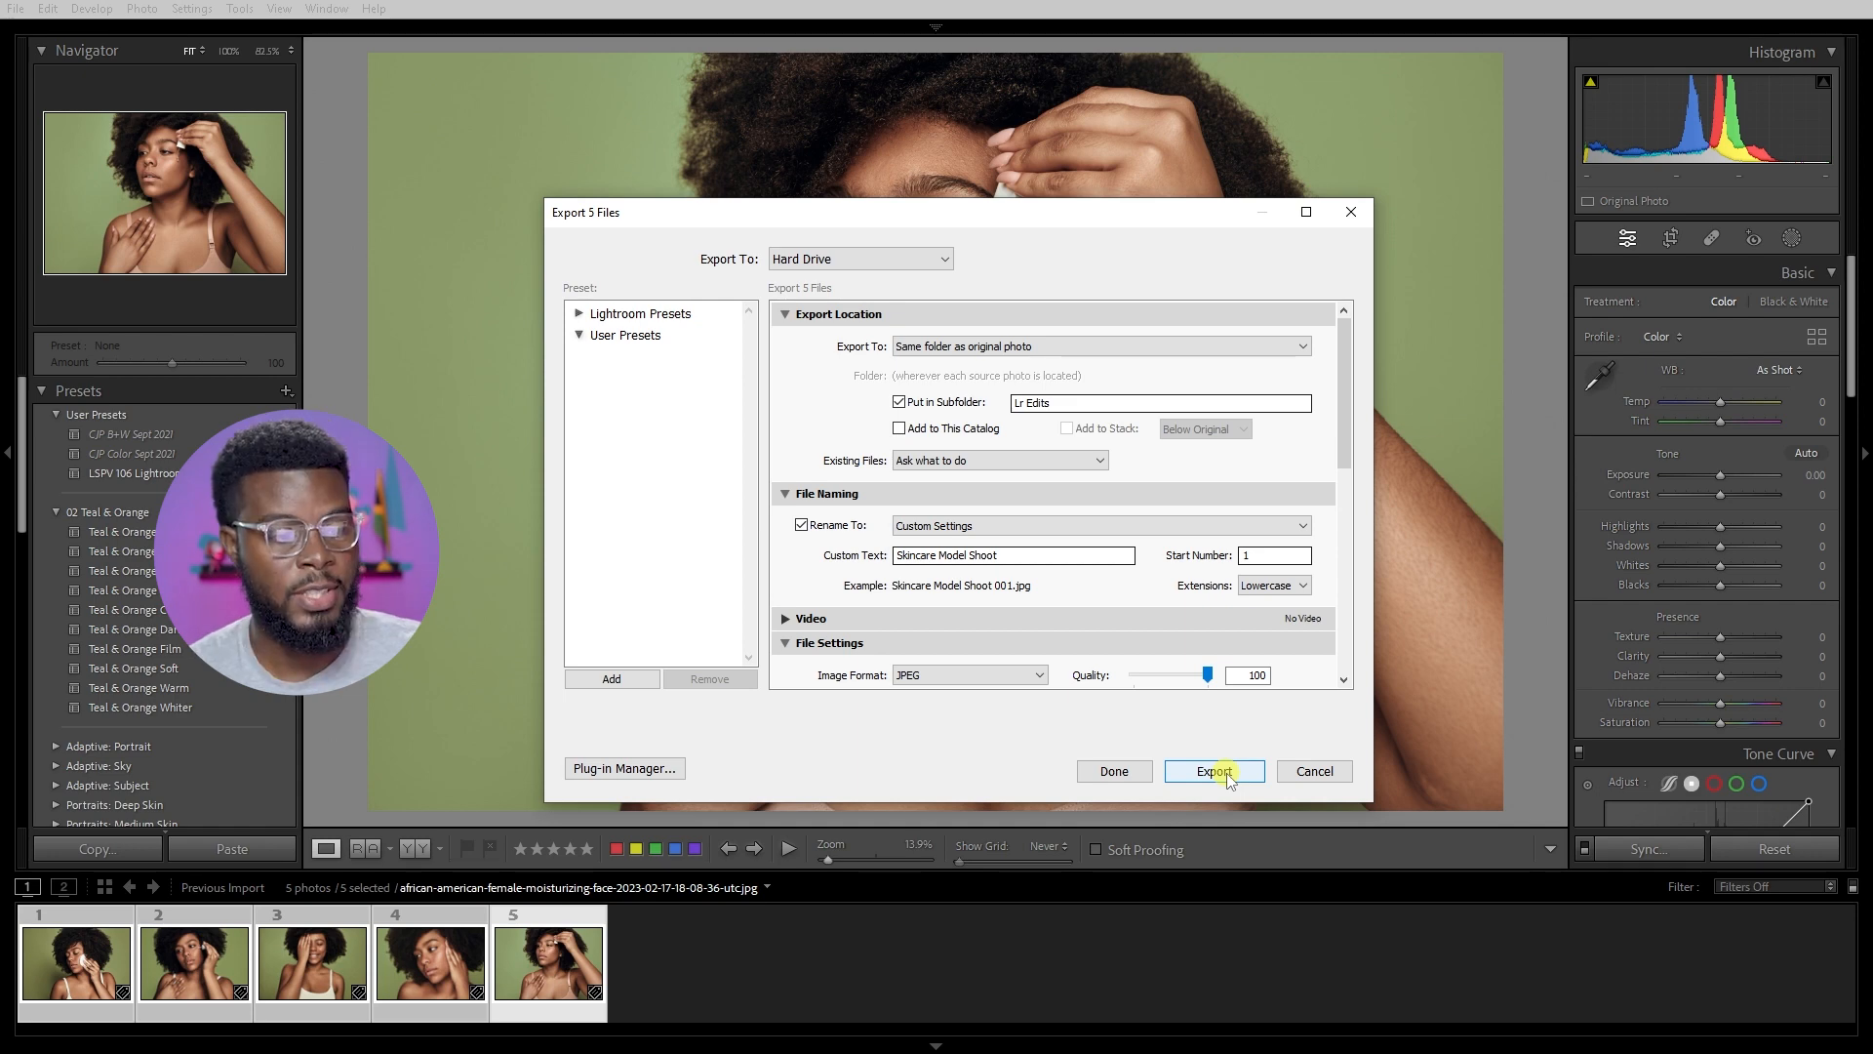
Step: Export the five portraits as 'Skincare Model Shoot 001' onward into 'Lr Edits'
{"action": "left_click", "coordinate": [1213, 770]}
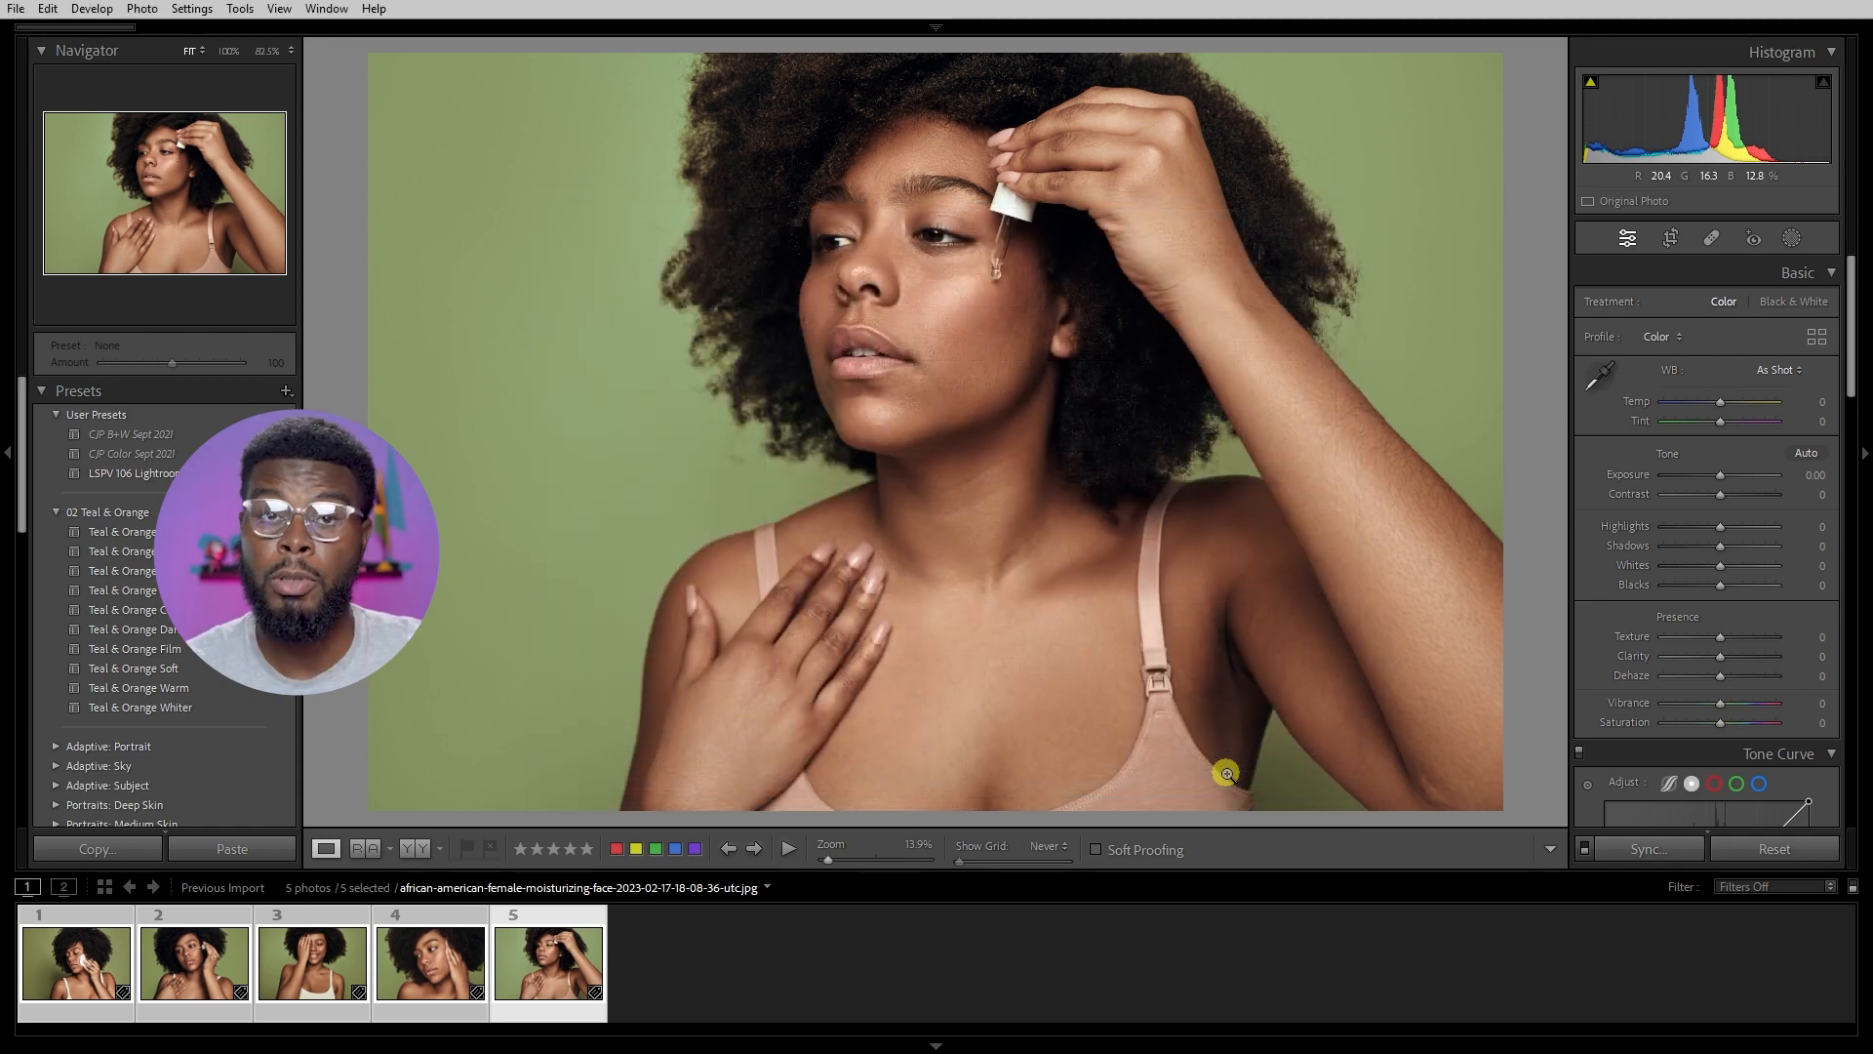